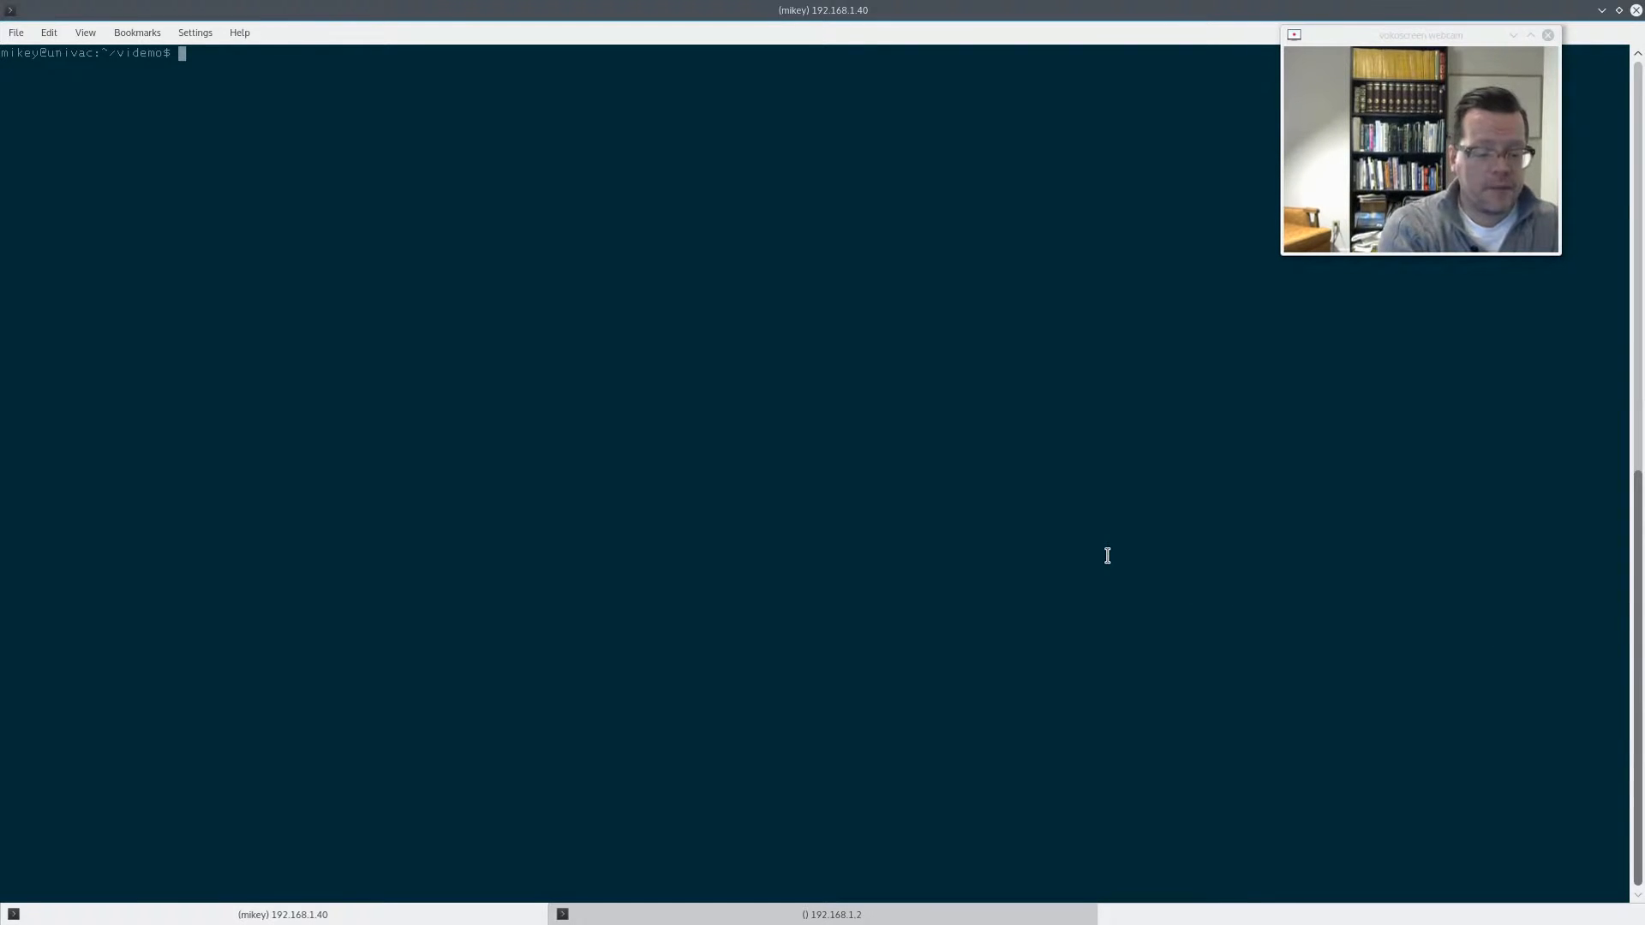
# Launch a fresh tmux session and run ps aux to see its processes.
pyautogui.write('tmu')
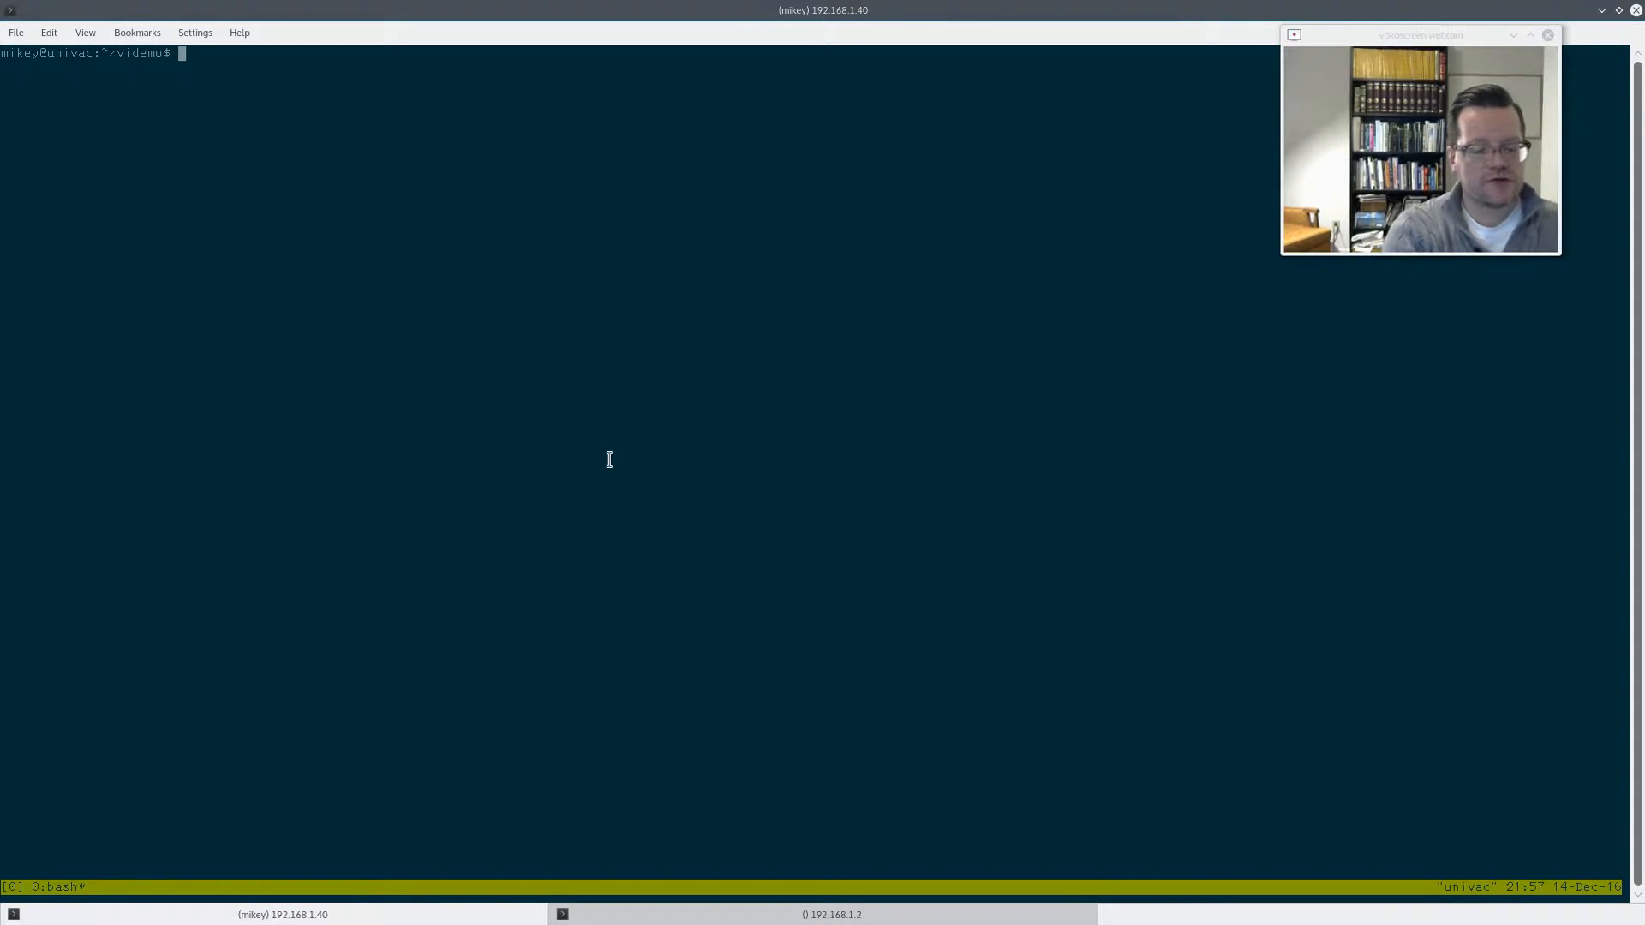
pyautogui.write('ps aux')
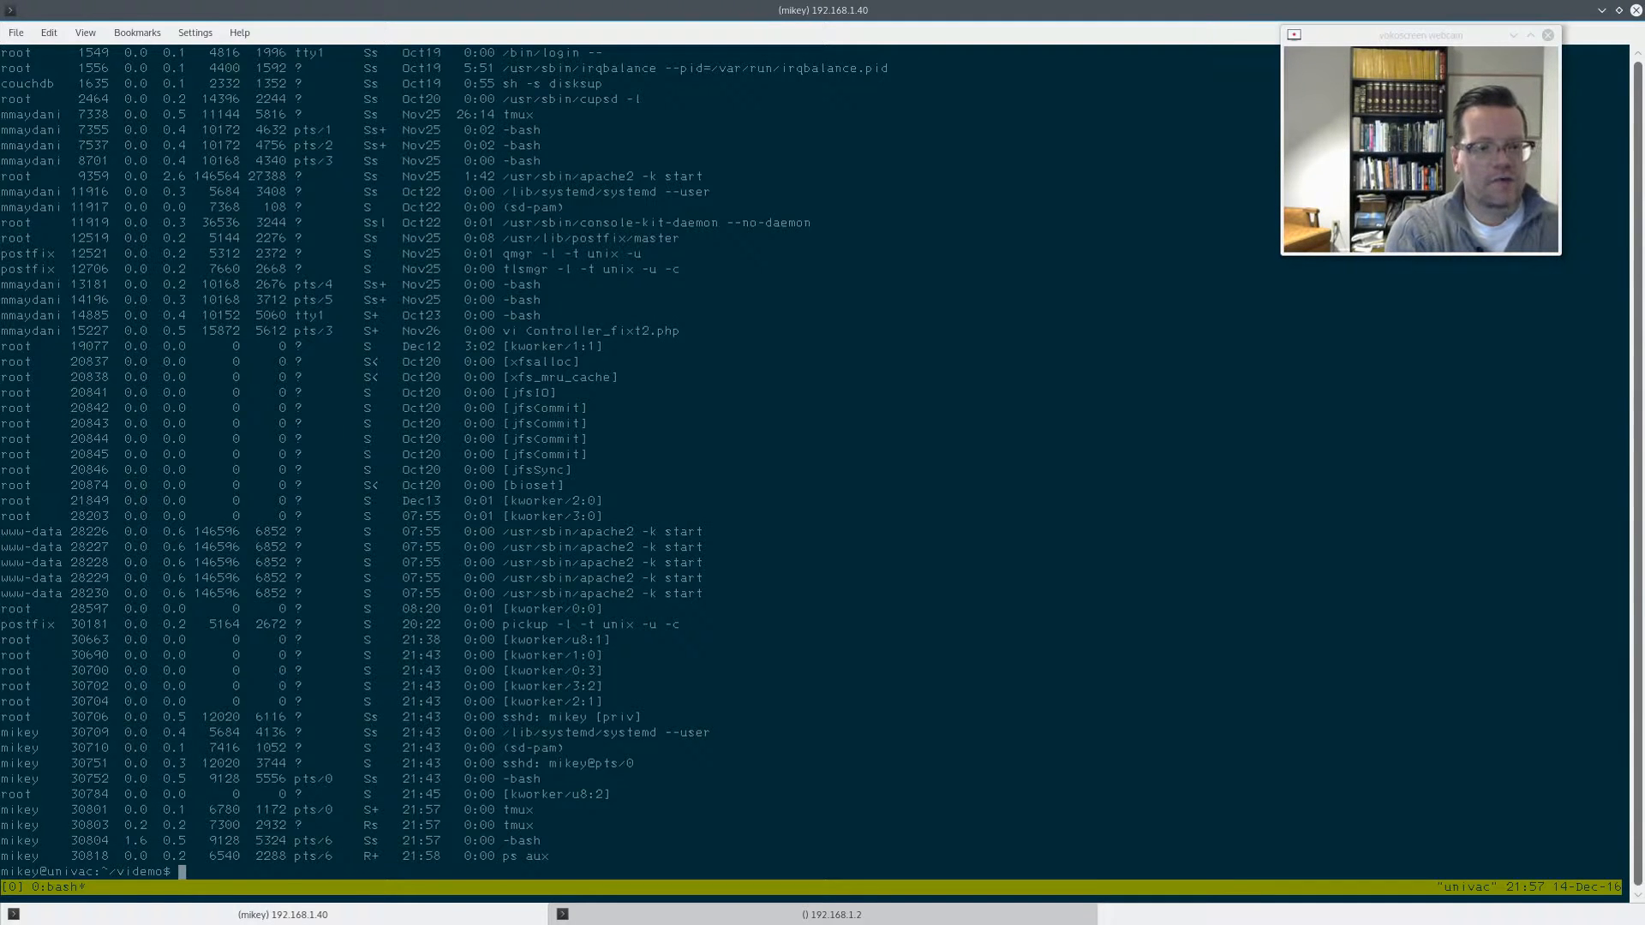
pyautogui.moveTo(981, 737)
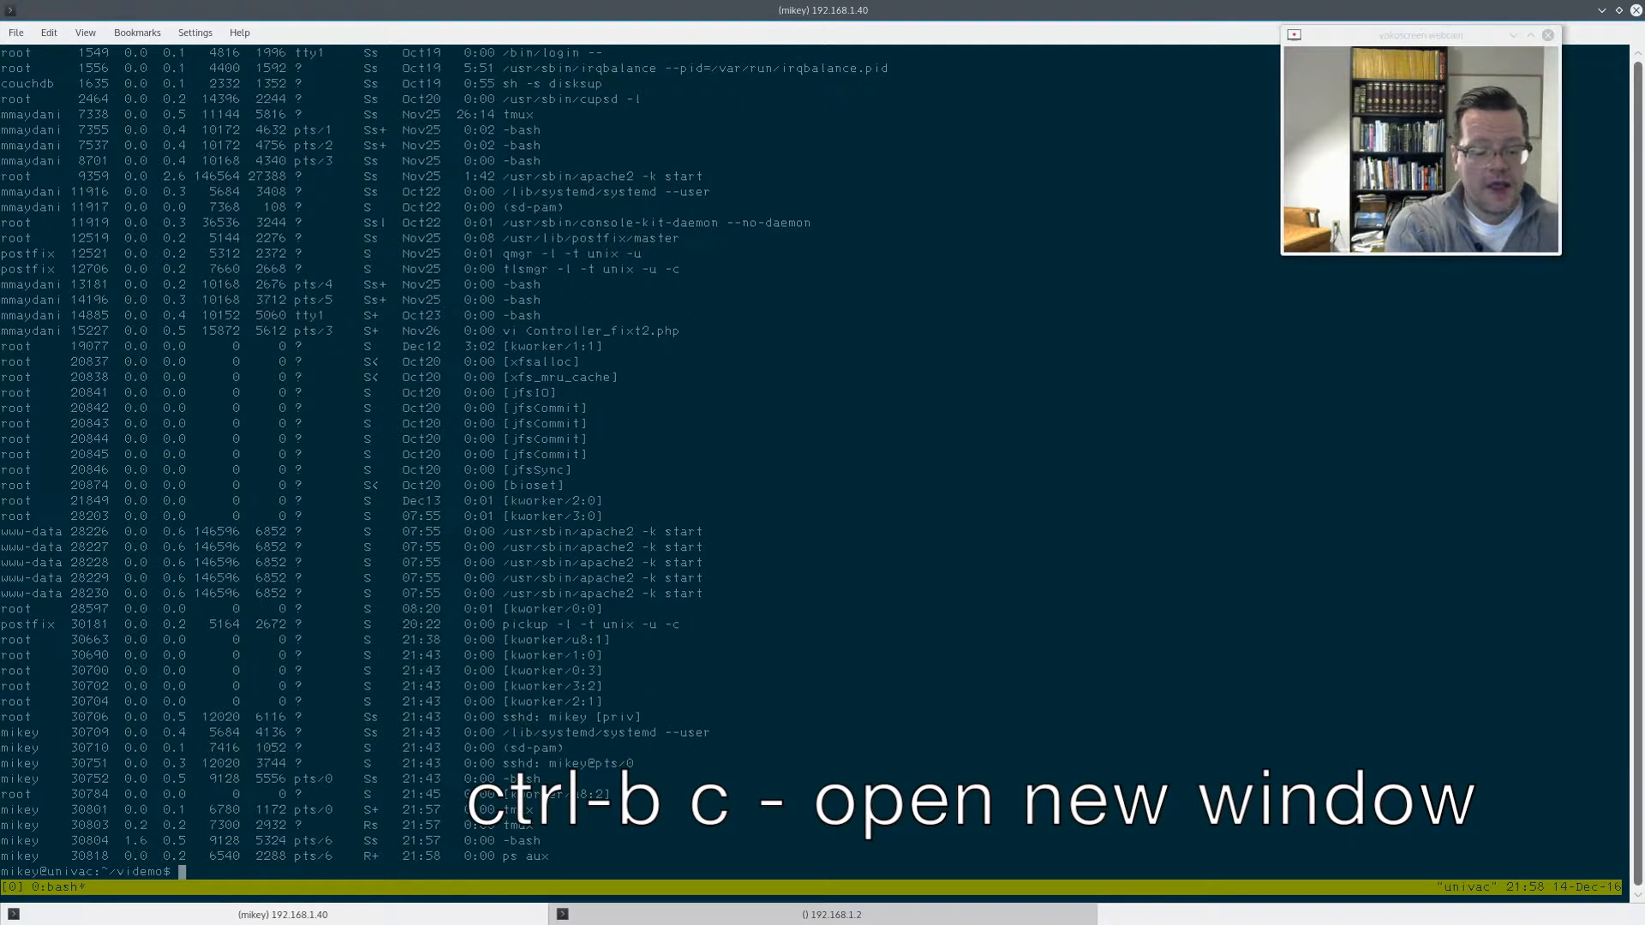
# Create a new tmux window with Ctrl-b c for running top.
pyautogui.press('ctrl-b c')
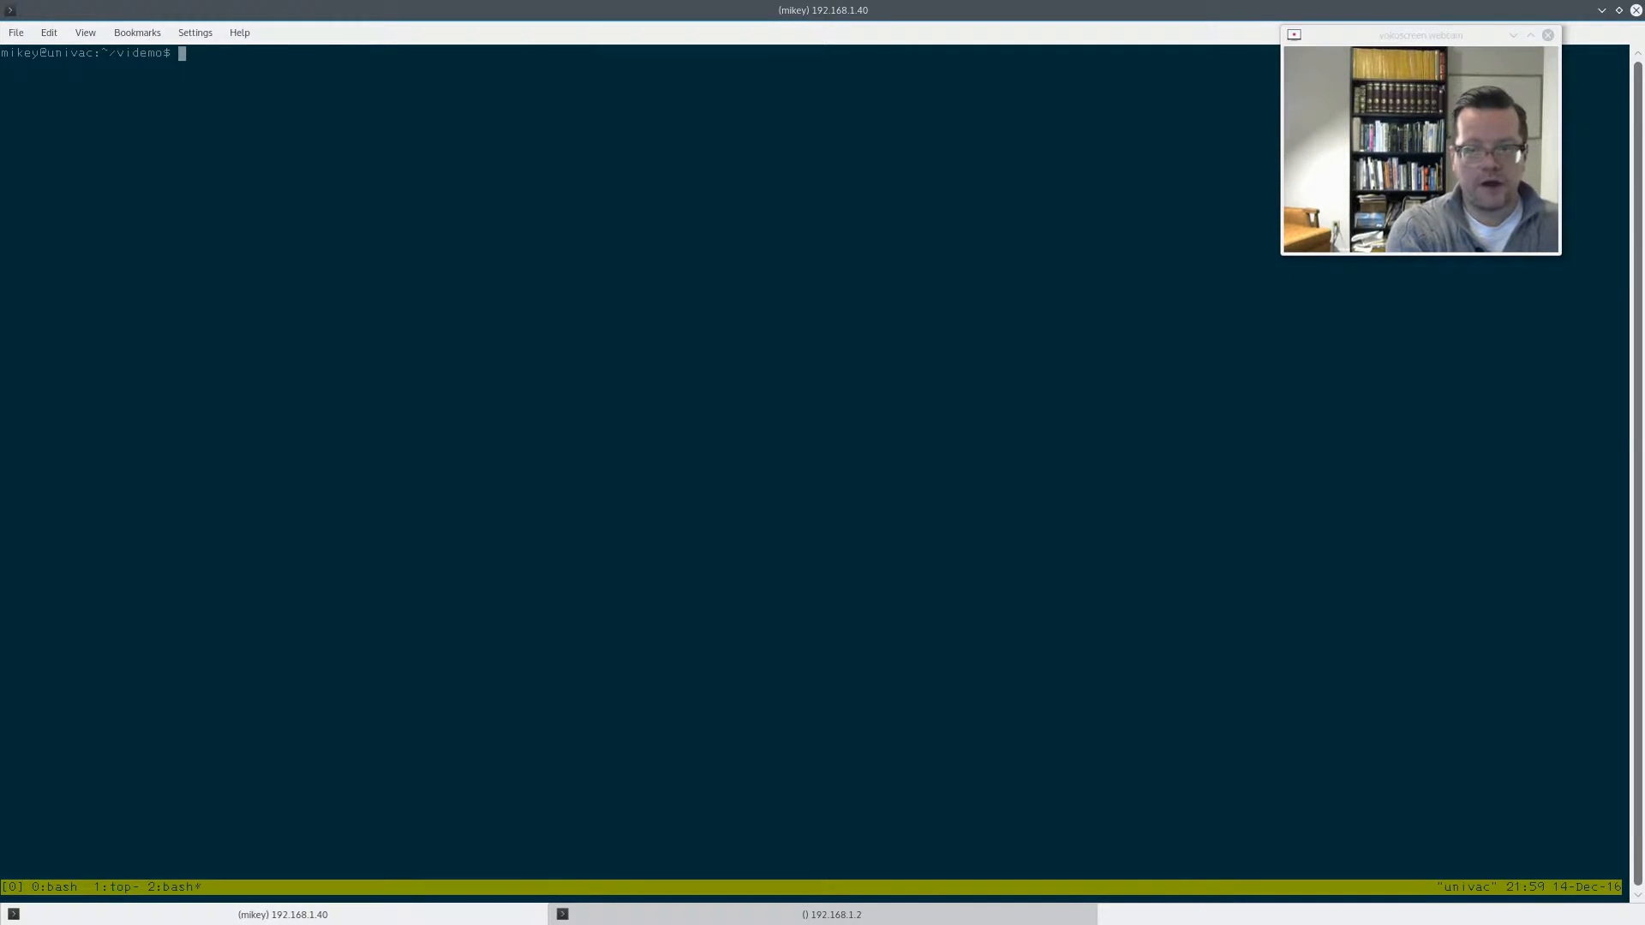
# List the directory, edit session.class.php in vi, then start vi on controller.class.php in a new window.
pyautogui.write('ls')
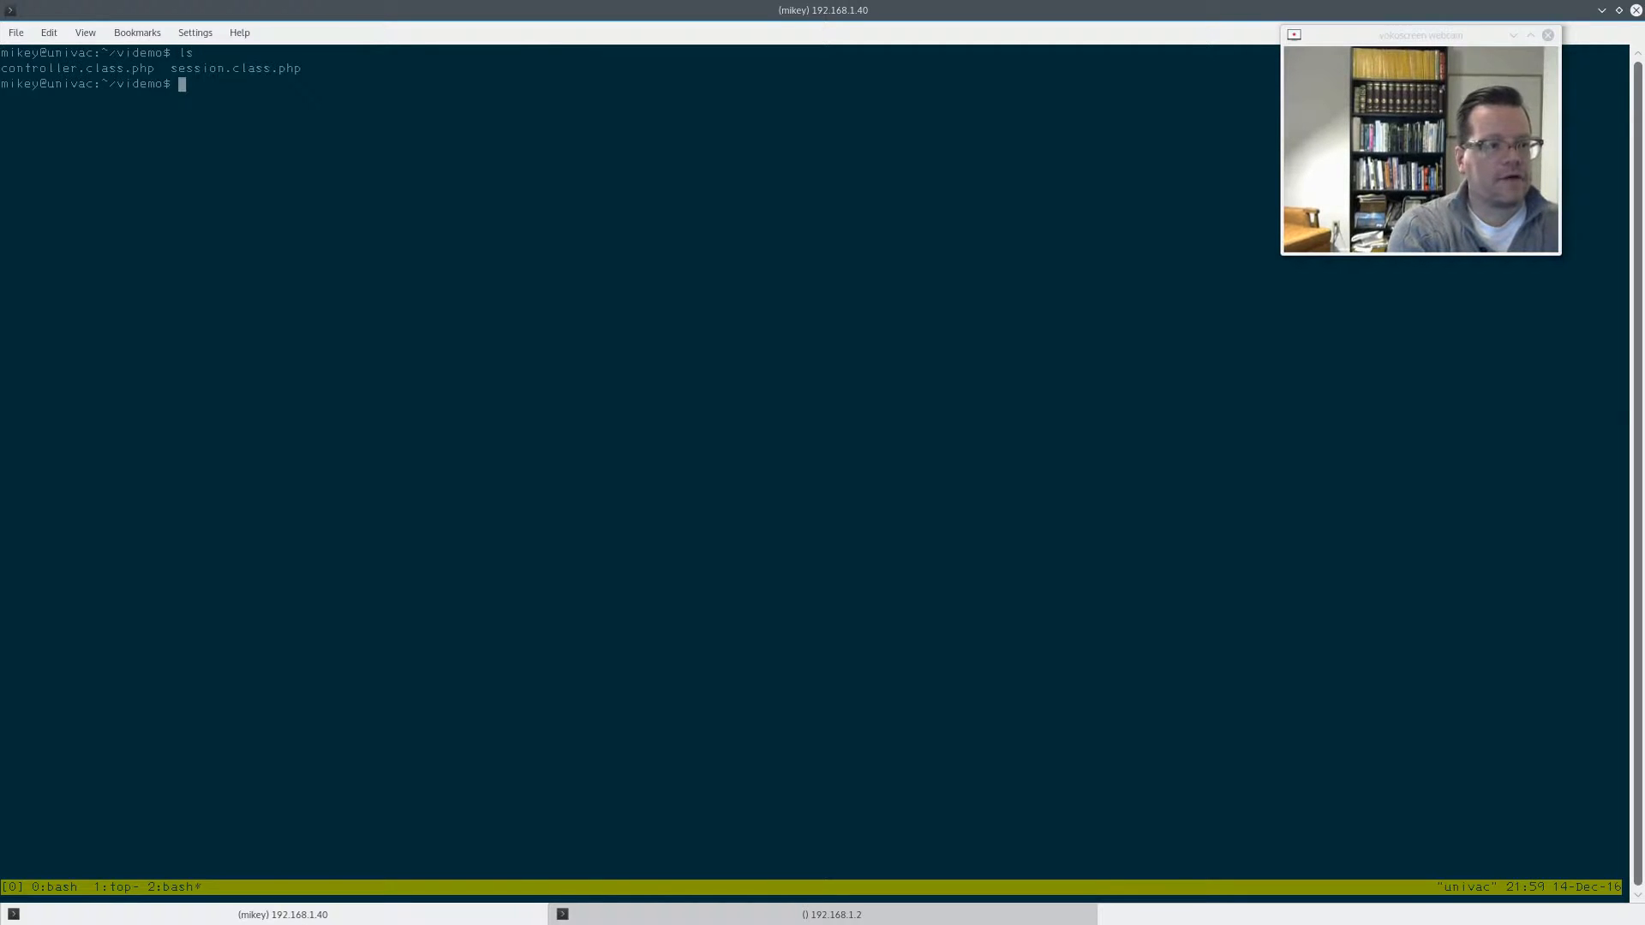
pyautogui.write('vi session.class.php')
pyautogui.write('vi co')
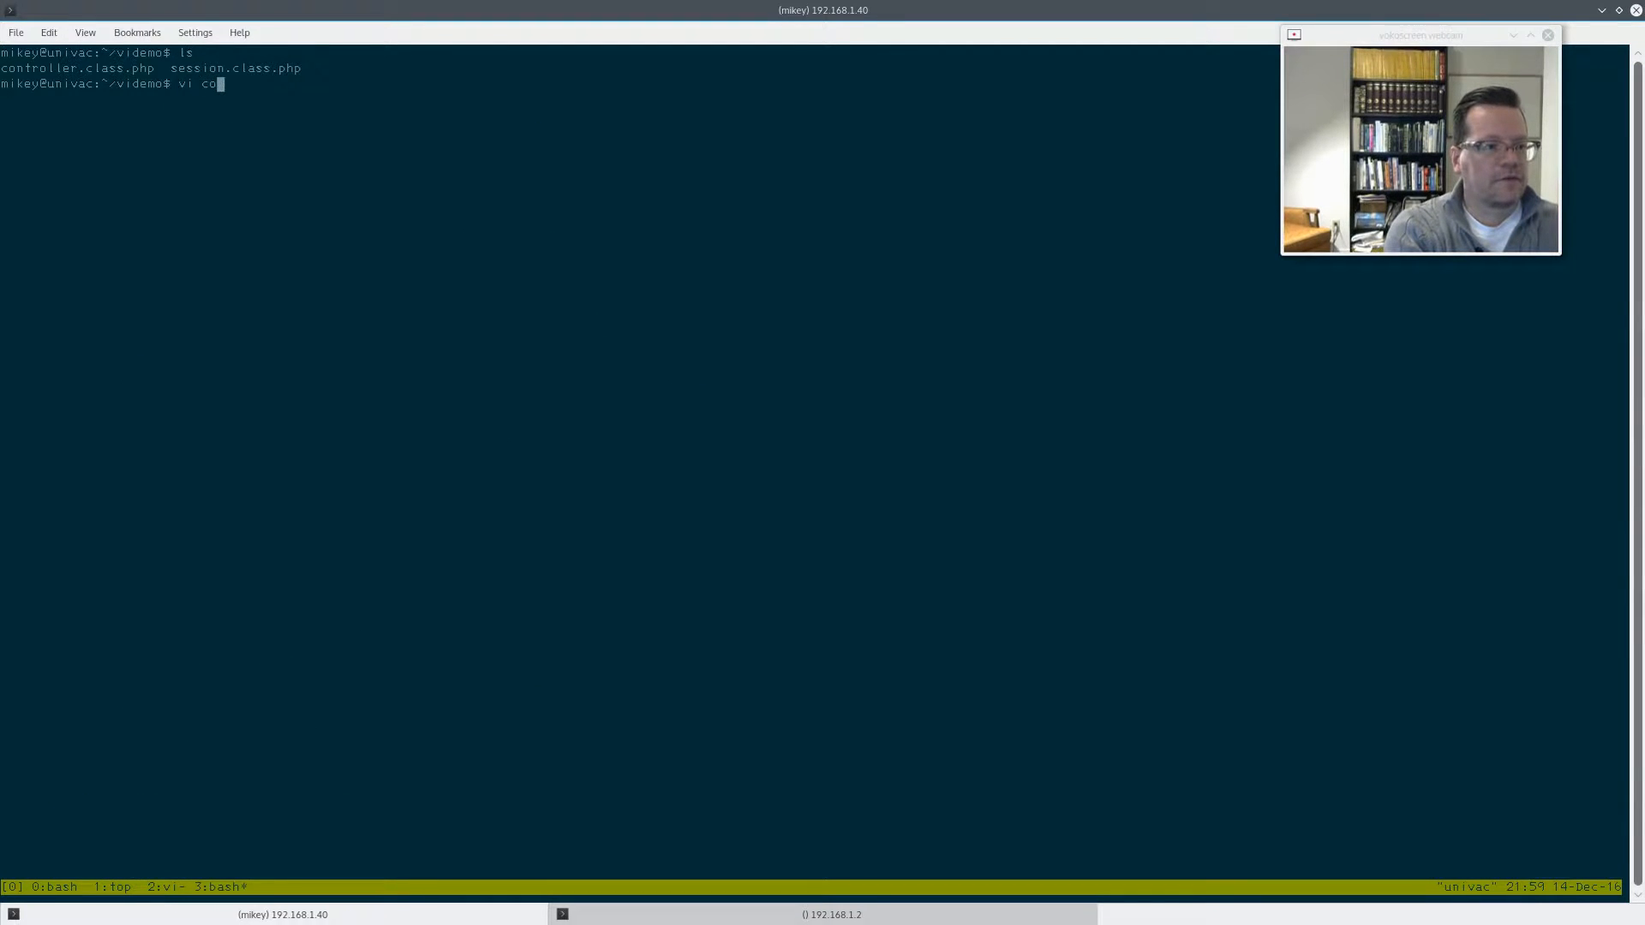
pyautogui.press('Return')
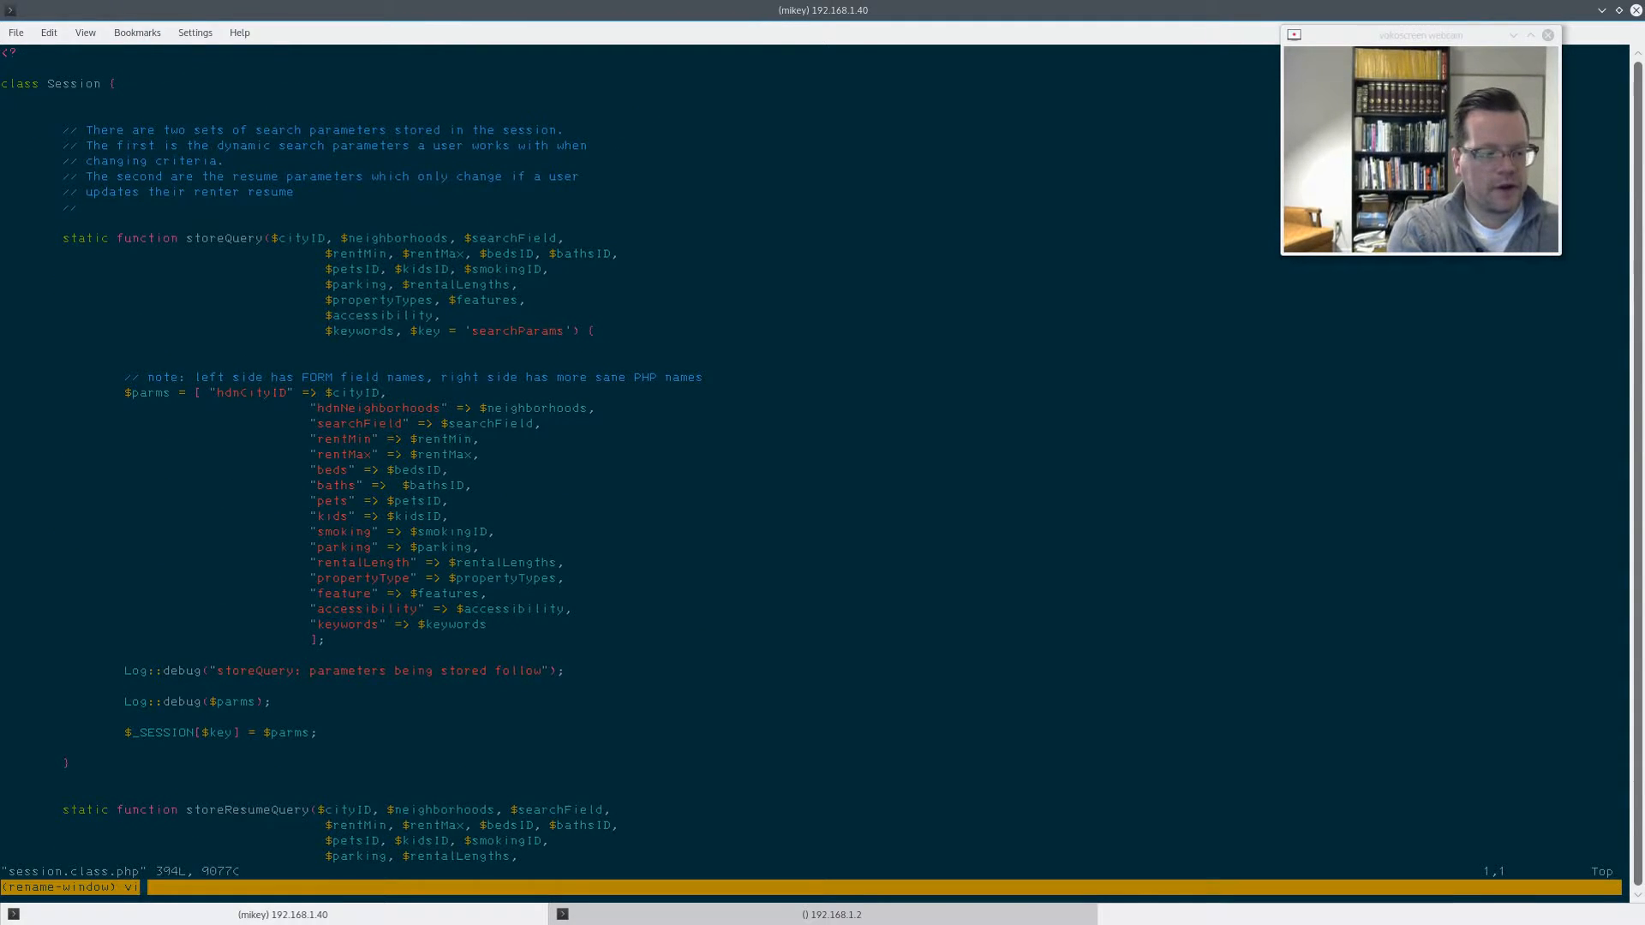
# Rename the current vi window to 'session' via Ctrl-b ,.
pyautogui.write('session')
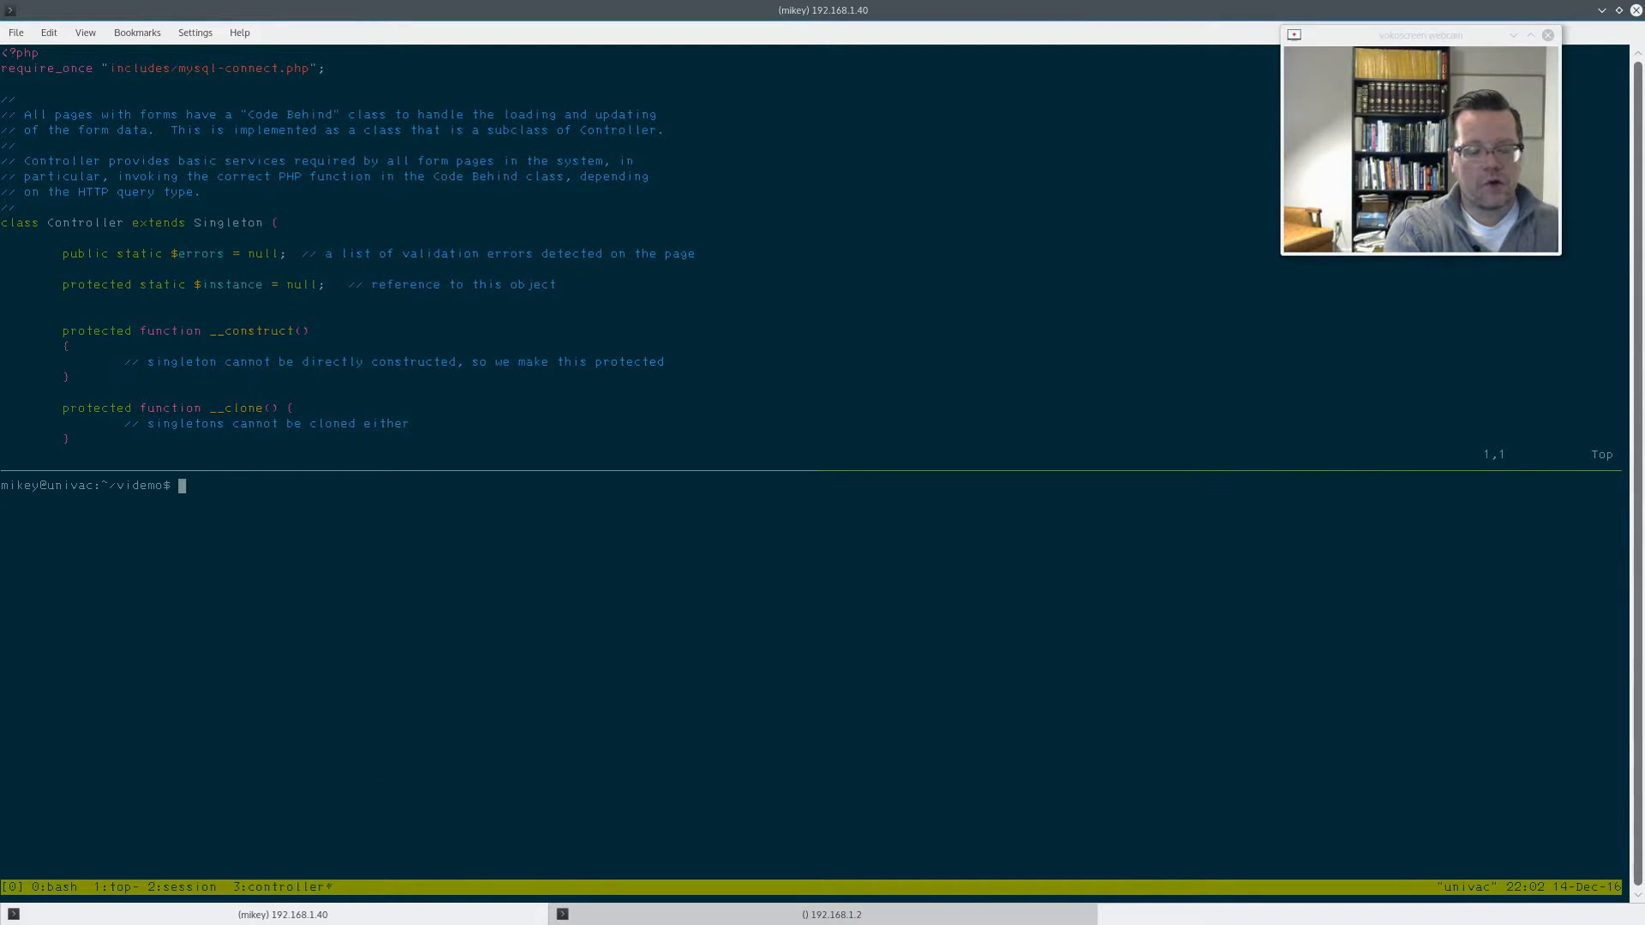
# In the new lower pane, run ls -l and php -l to syntax-check controller.class.php.
pyautogui.write('ls -l')
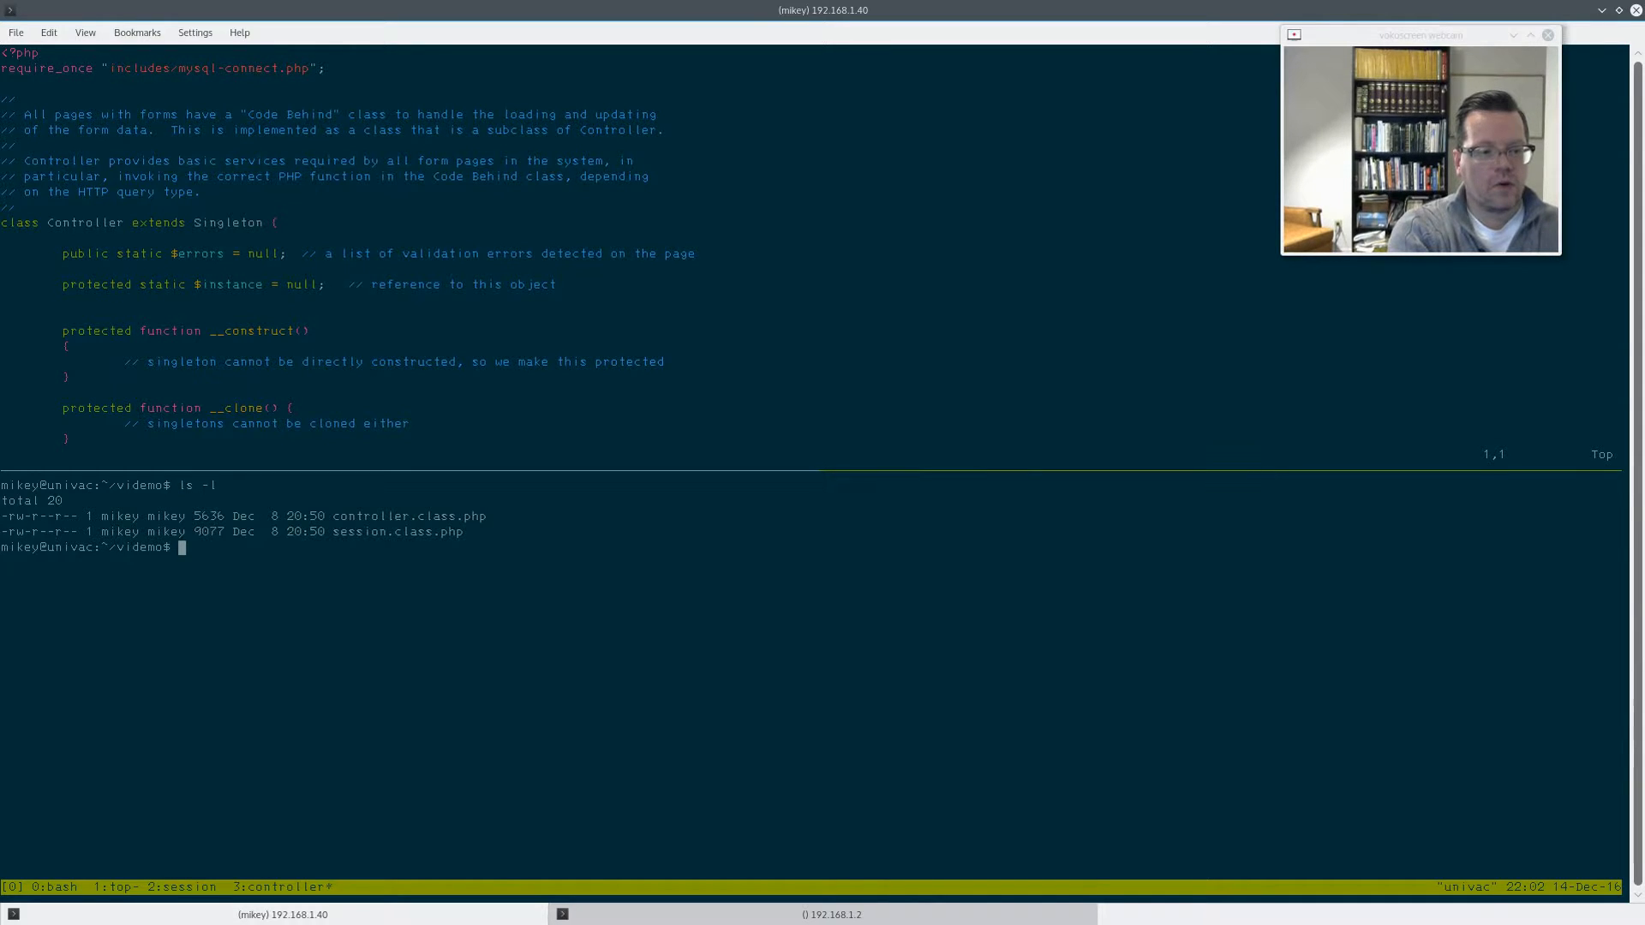
pyautogui.write('php -l controller.class.php')
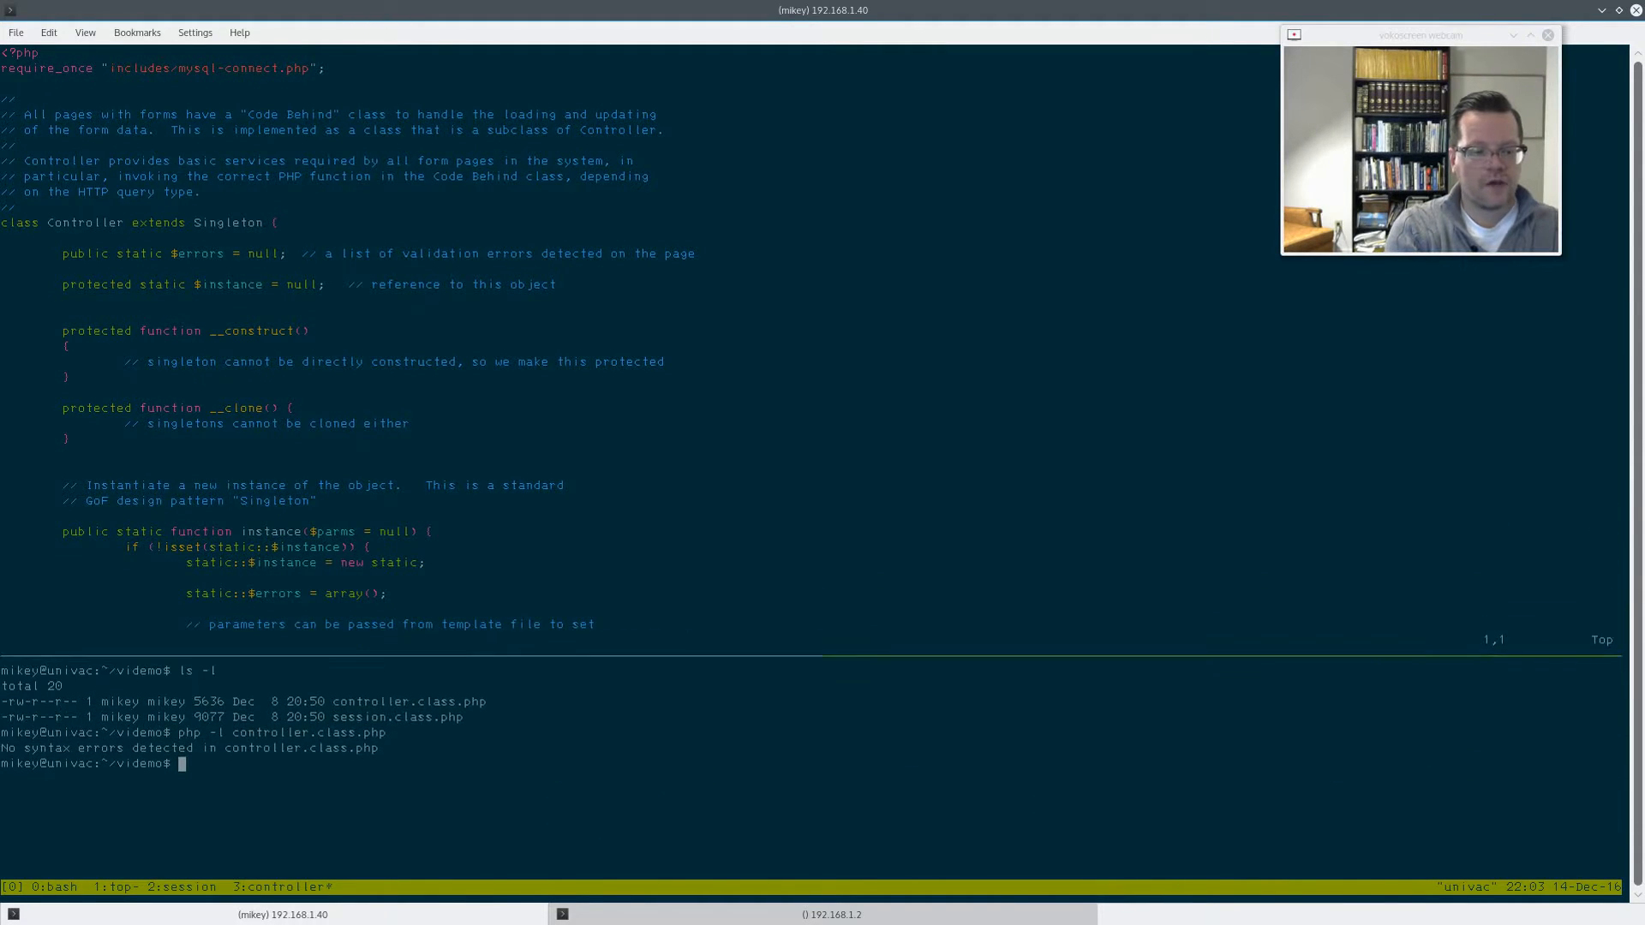
pyautogui.scroll(-3)
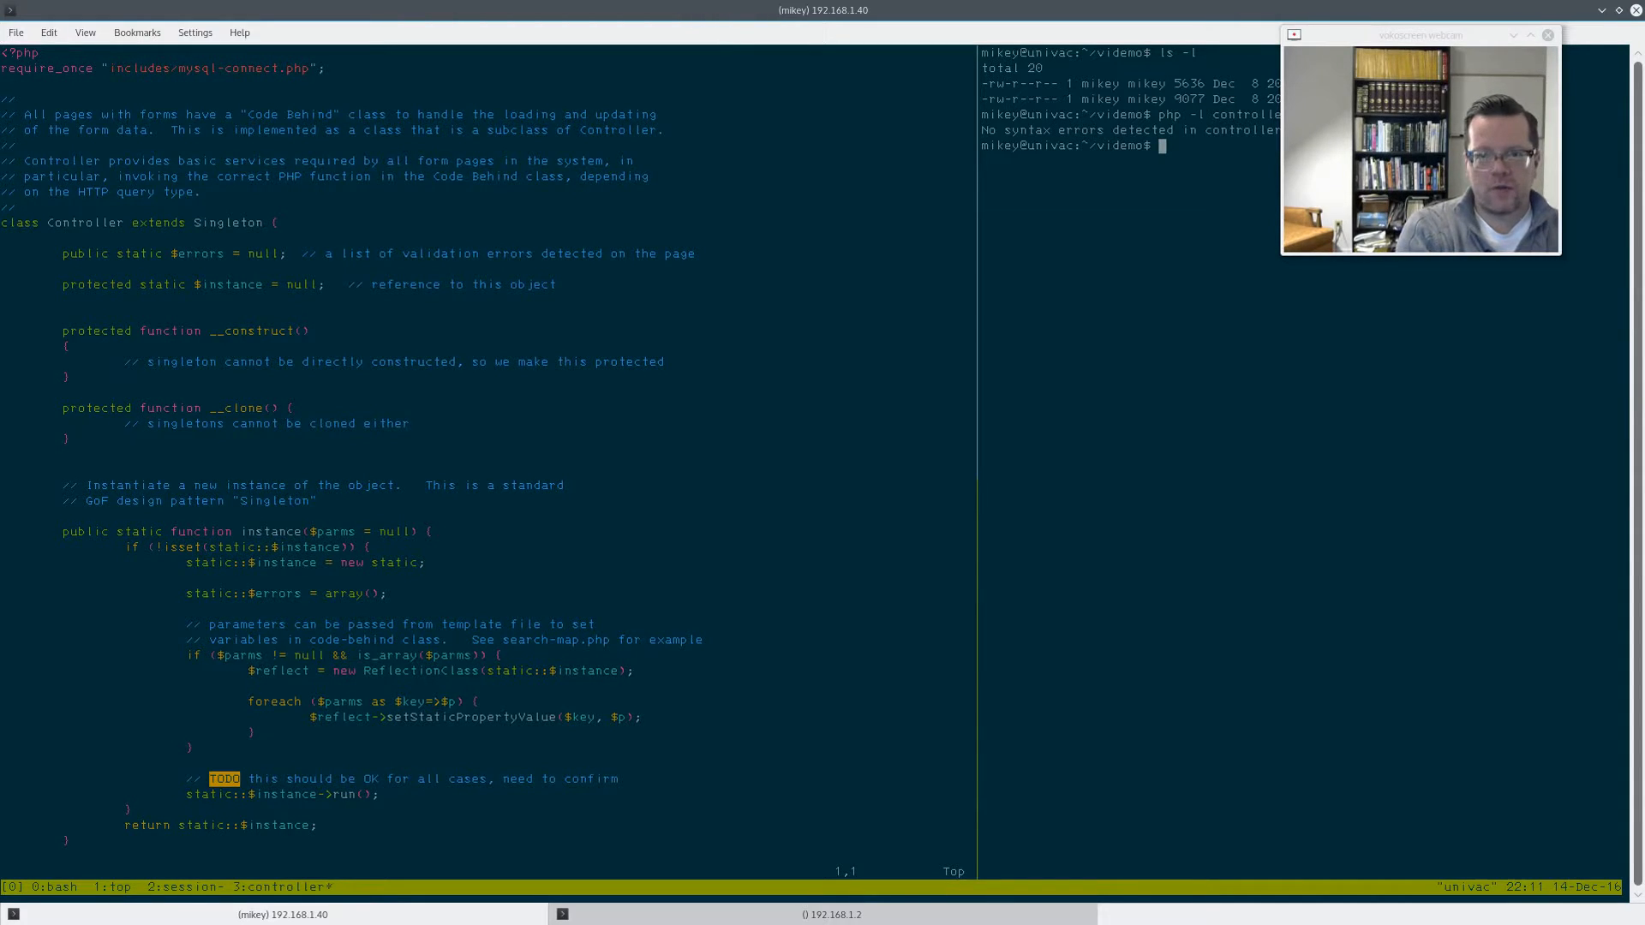
pyautogui.write('e')
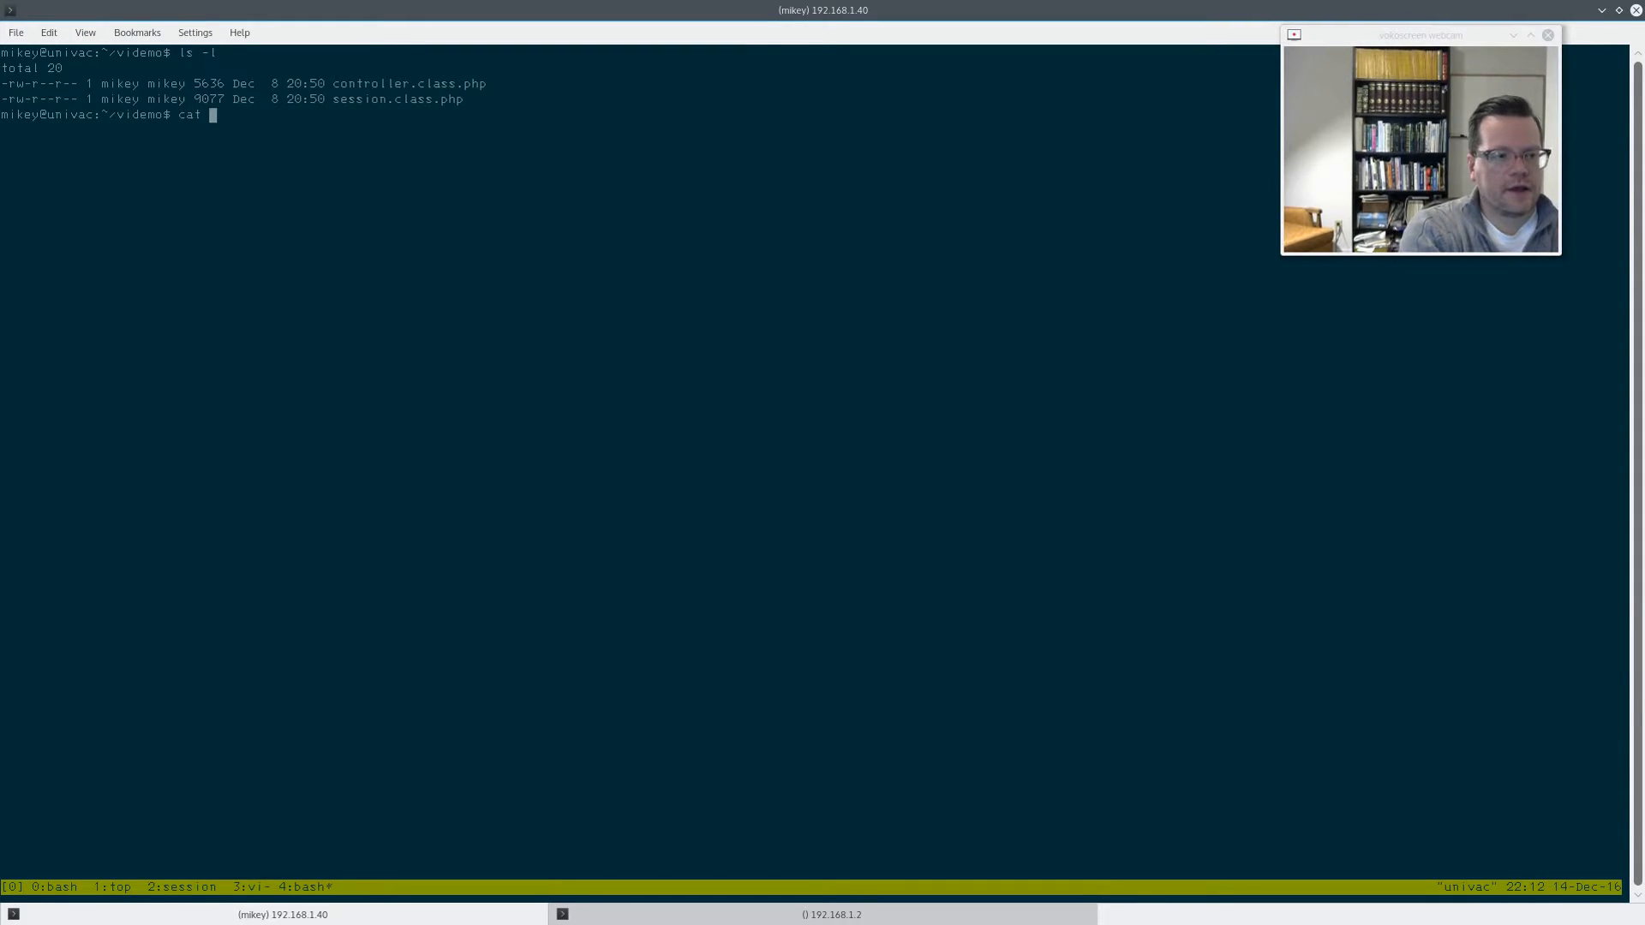
# Enter tmux copy mode with Ctrl-b [ and scroll through the window's earlier output.
pyautogui.write('ses')
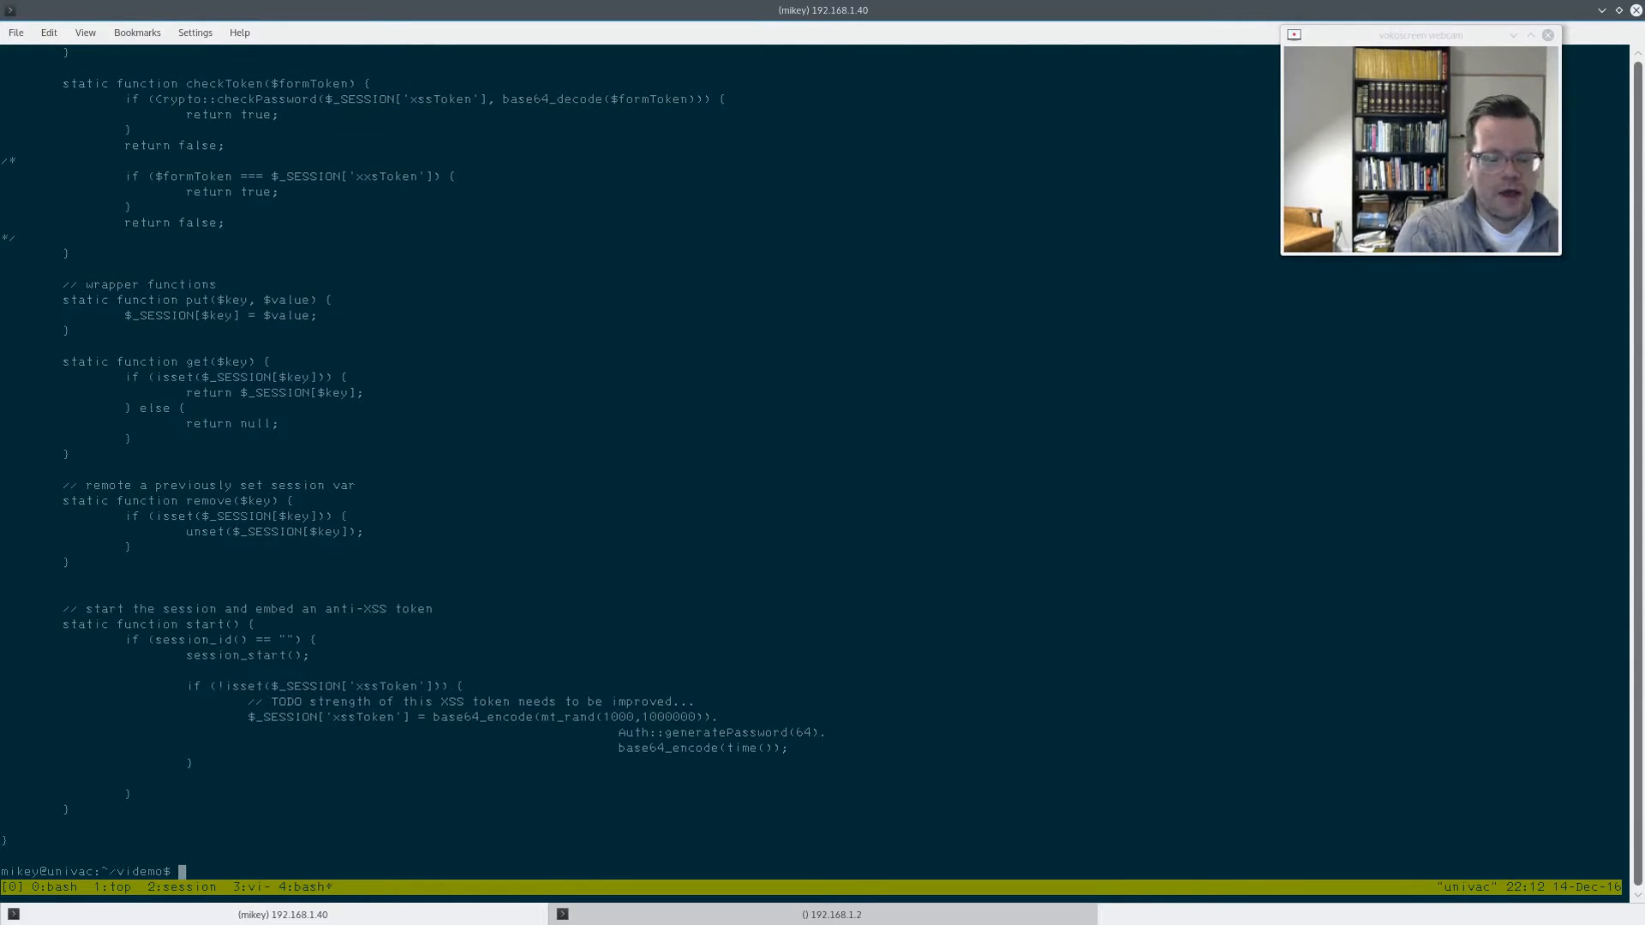
pyautogui.press('ctrl+b')
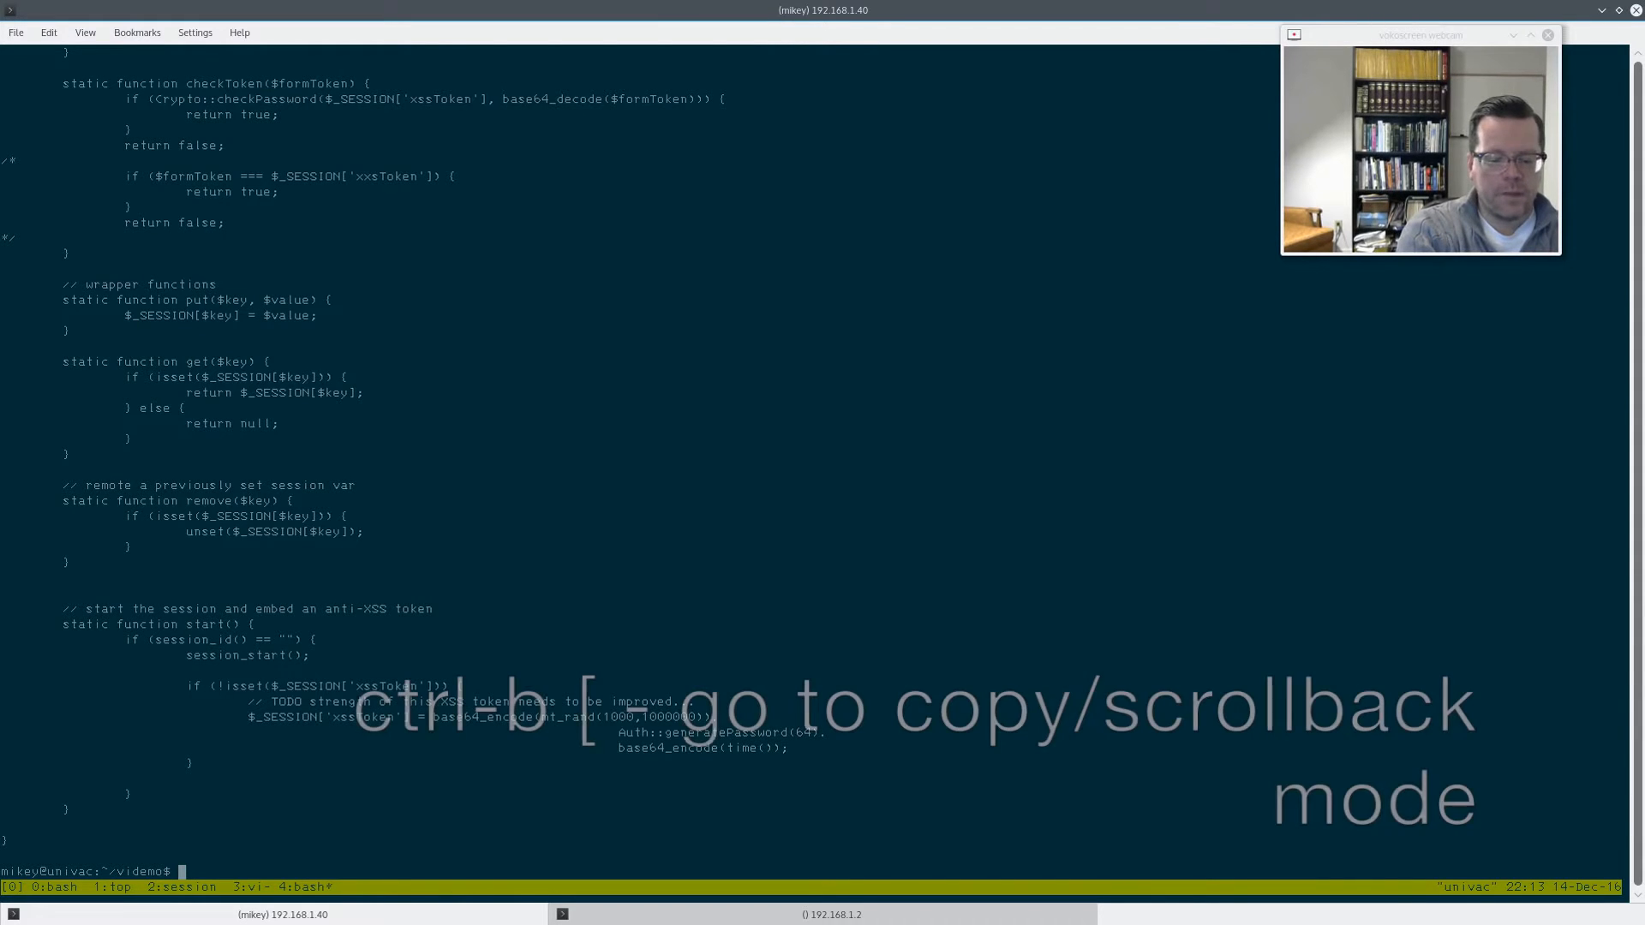
pyautogui.press('ctrl+b')
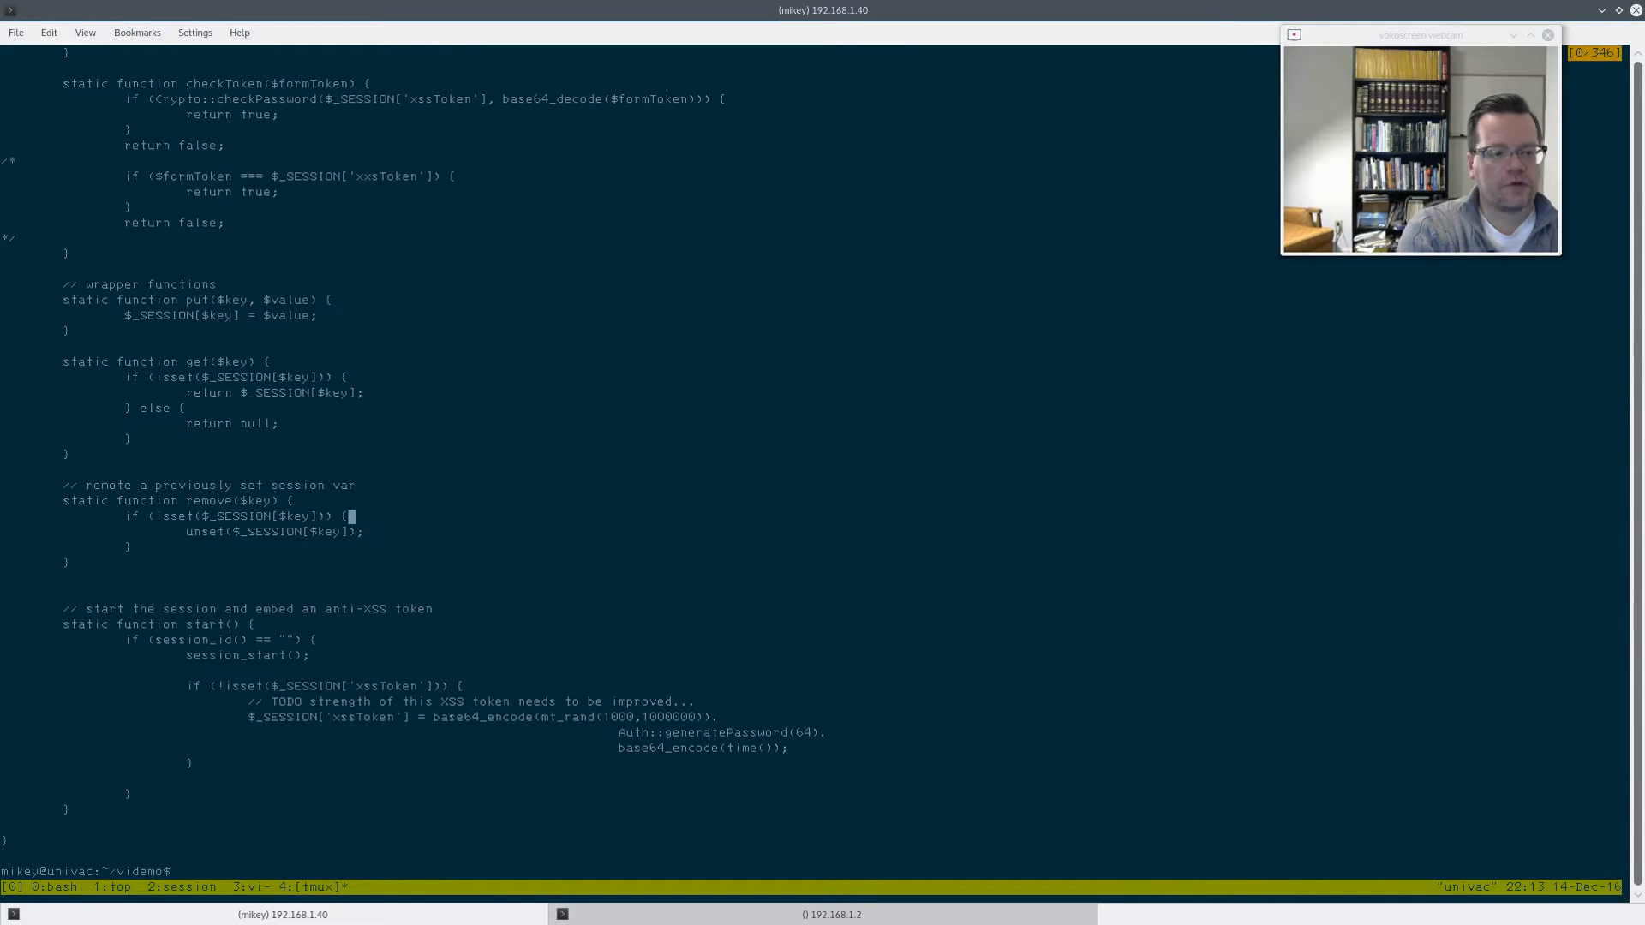
pyautogui.scroll(-3)
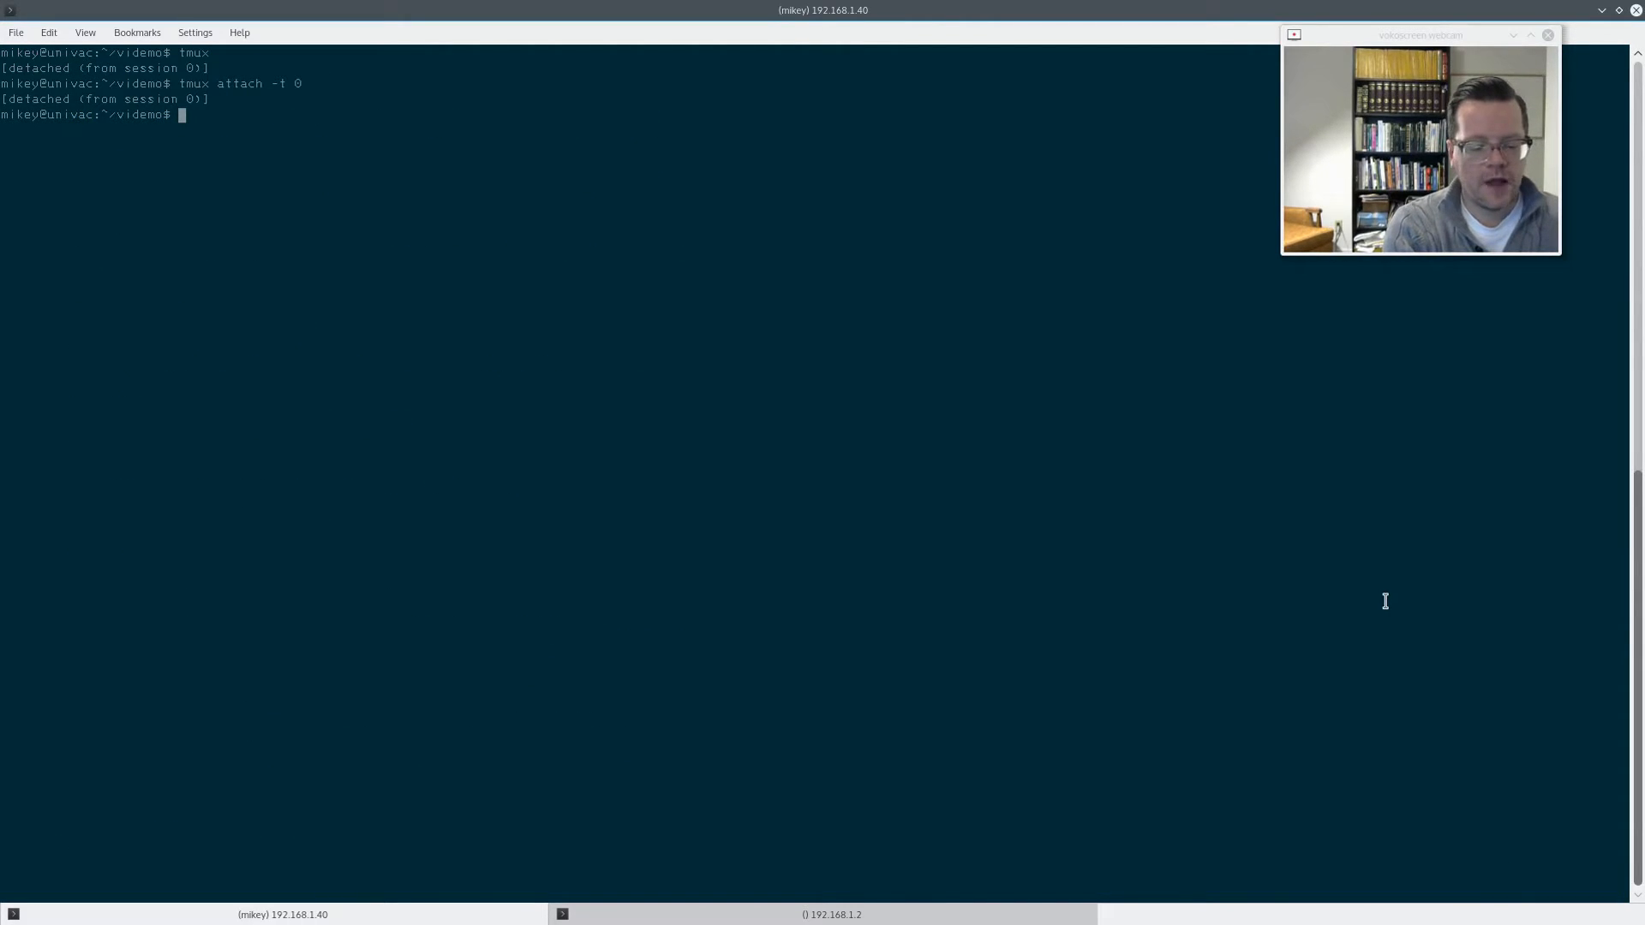
# Exit the SSH session, then log back in with ssh 192.168.1.40 -l mikey.
pyautogui.write('ei')
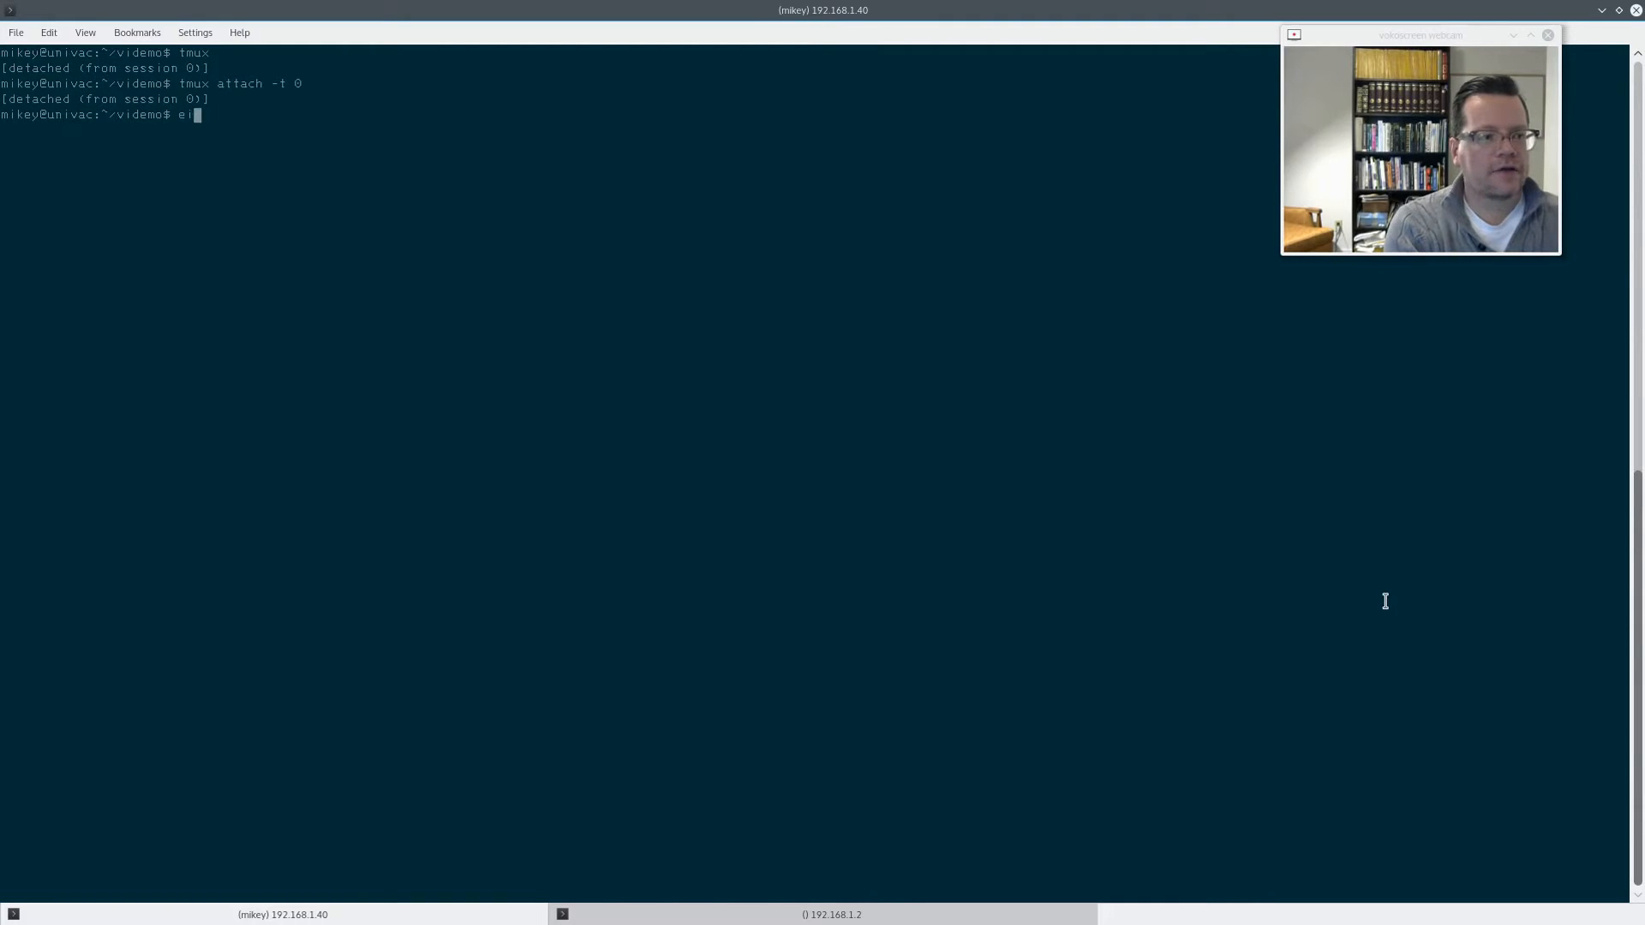
pyautogui.write('xit')
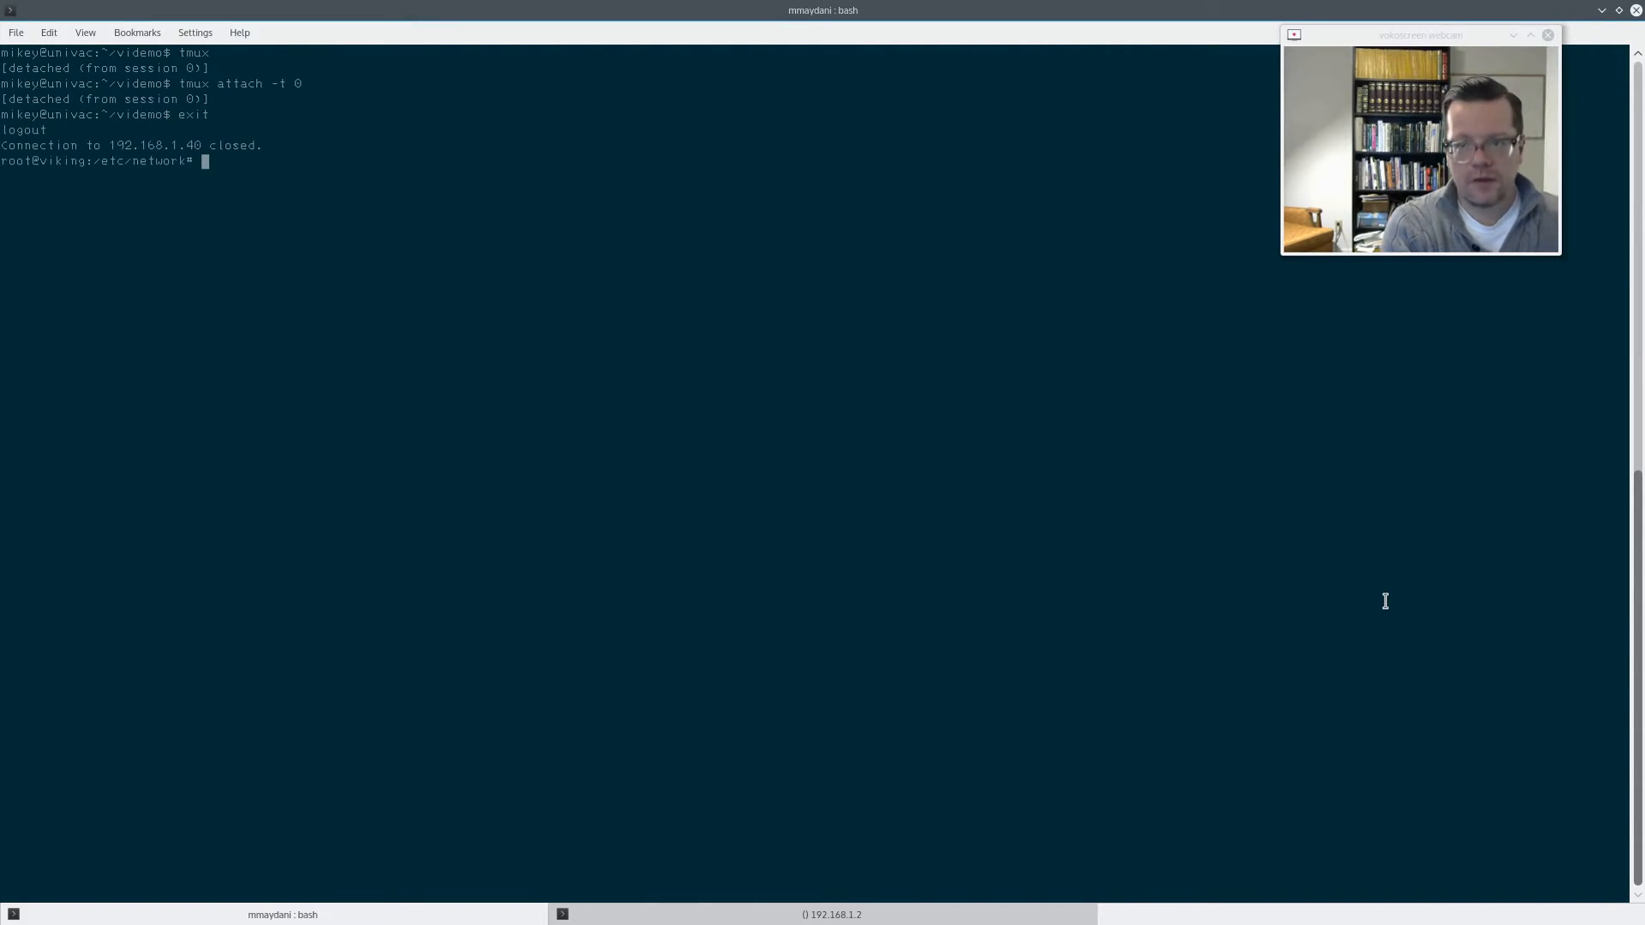
pyautogui.write('ssh 192.168.1.40 -l mikey')
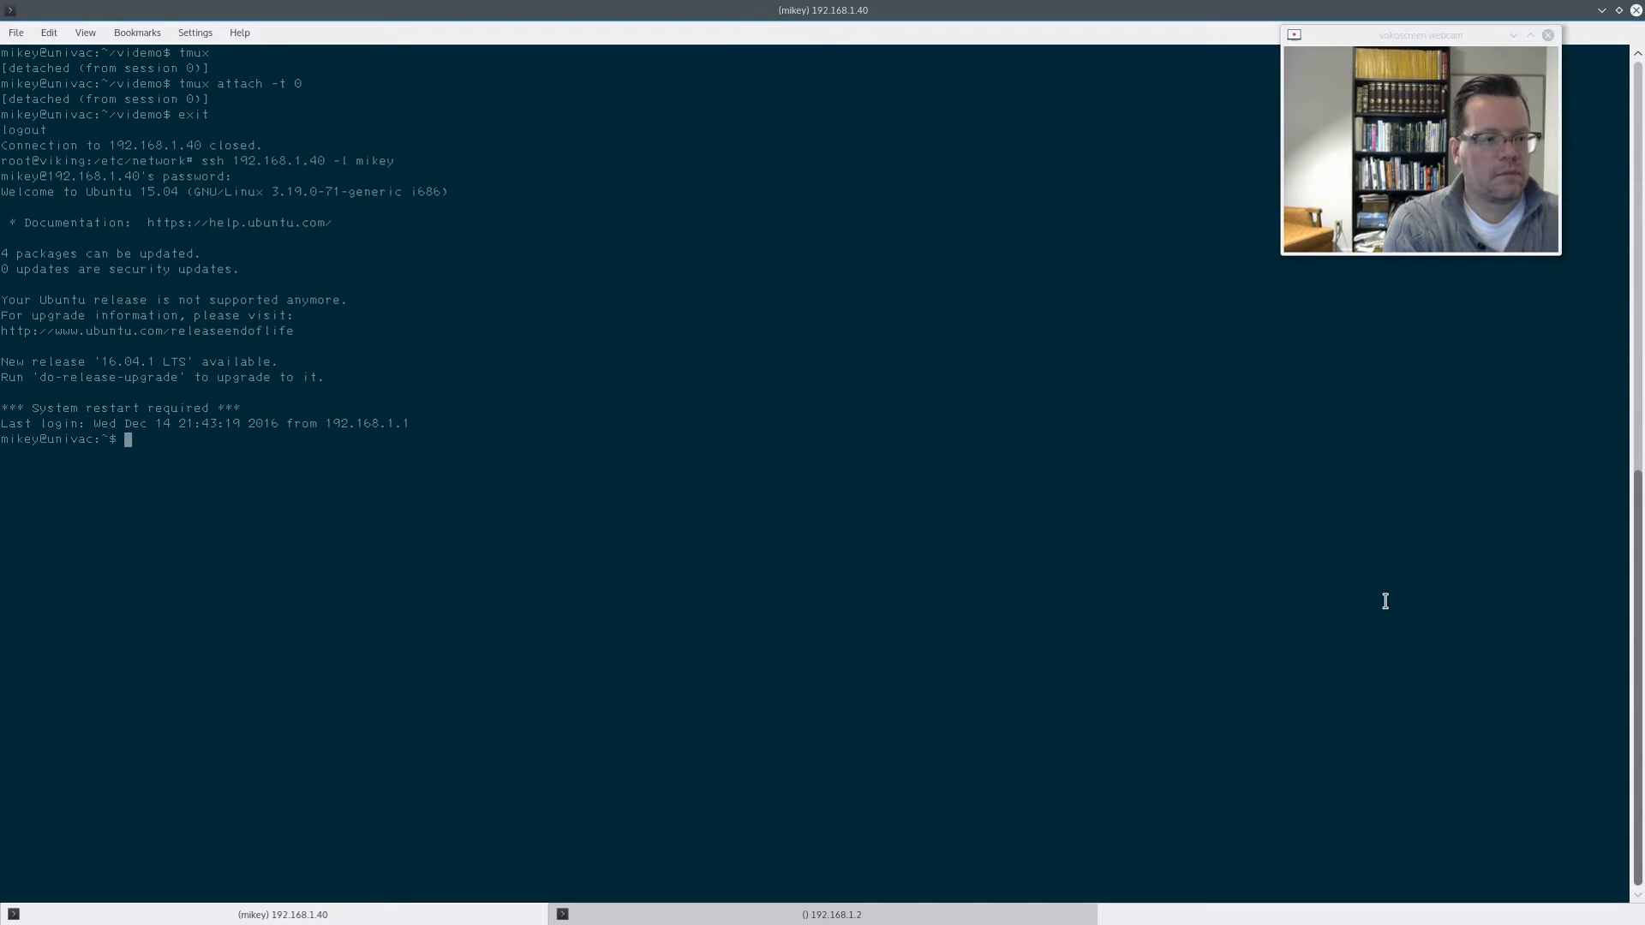
# Run tmux list-sessions to confirm session 0 still exists.
pyautogui.write('tmux')
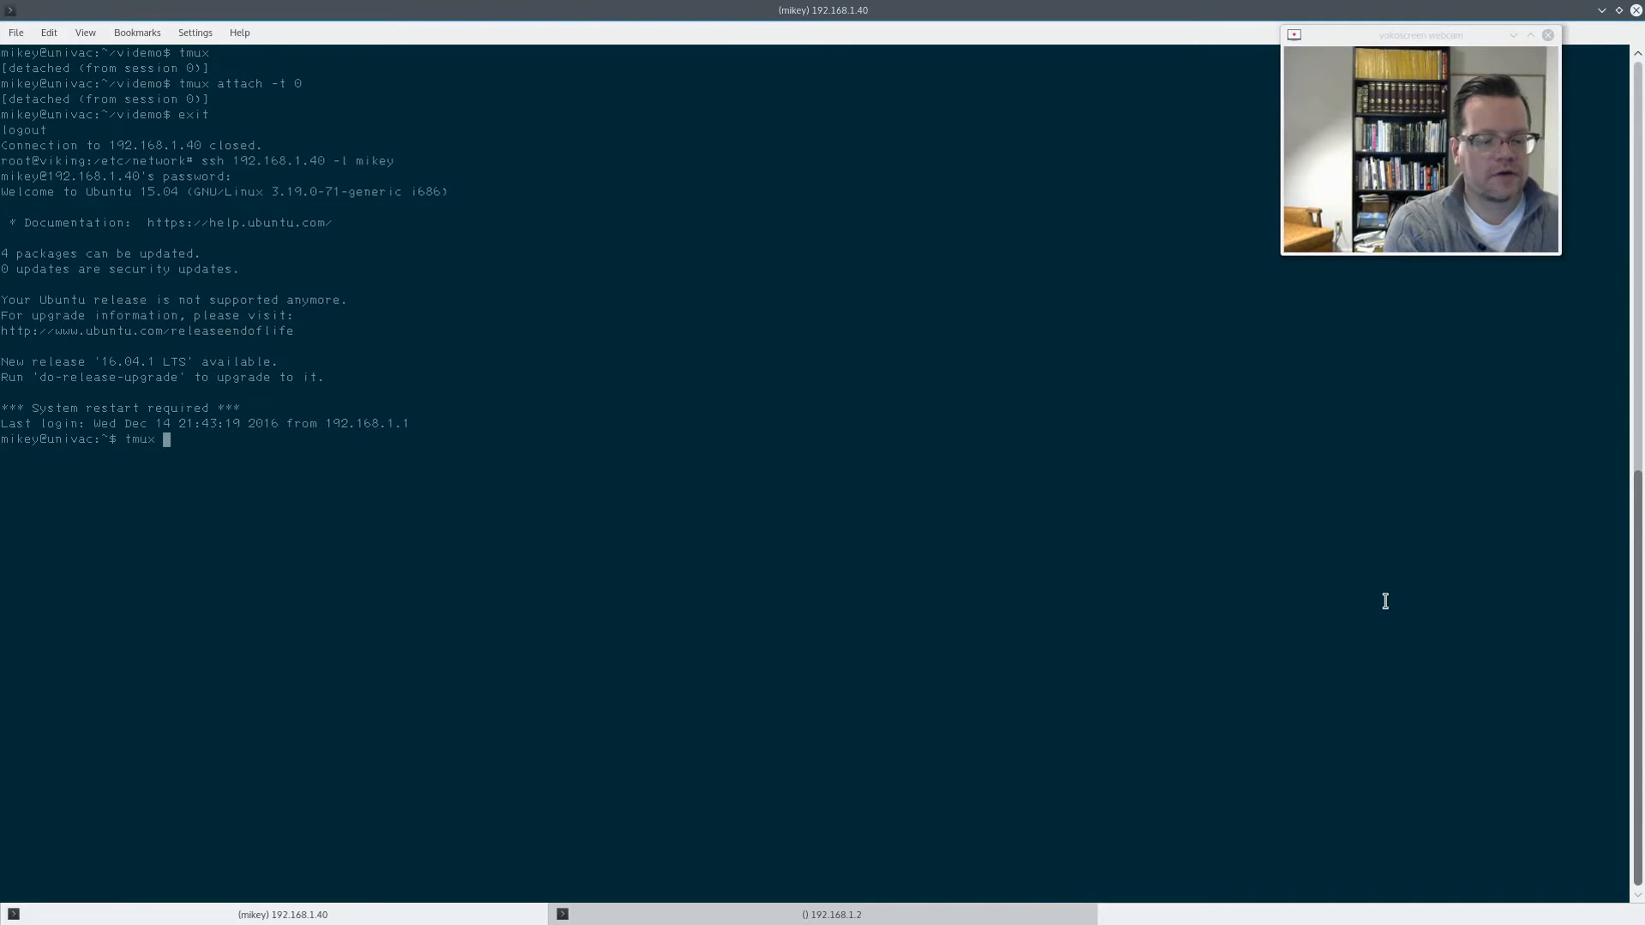
pyautogui.write('list-sessin')
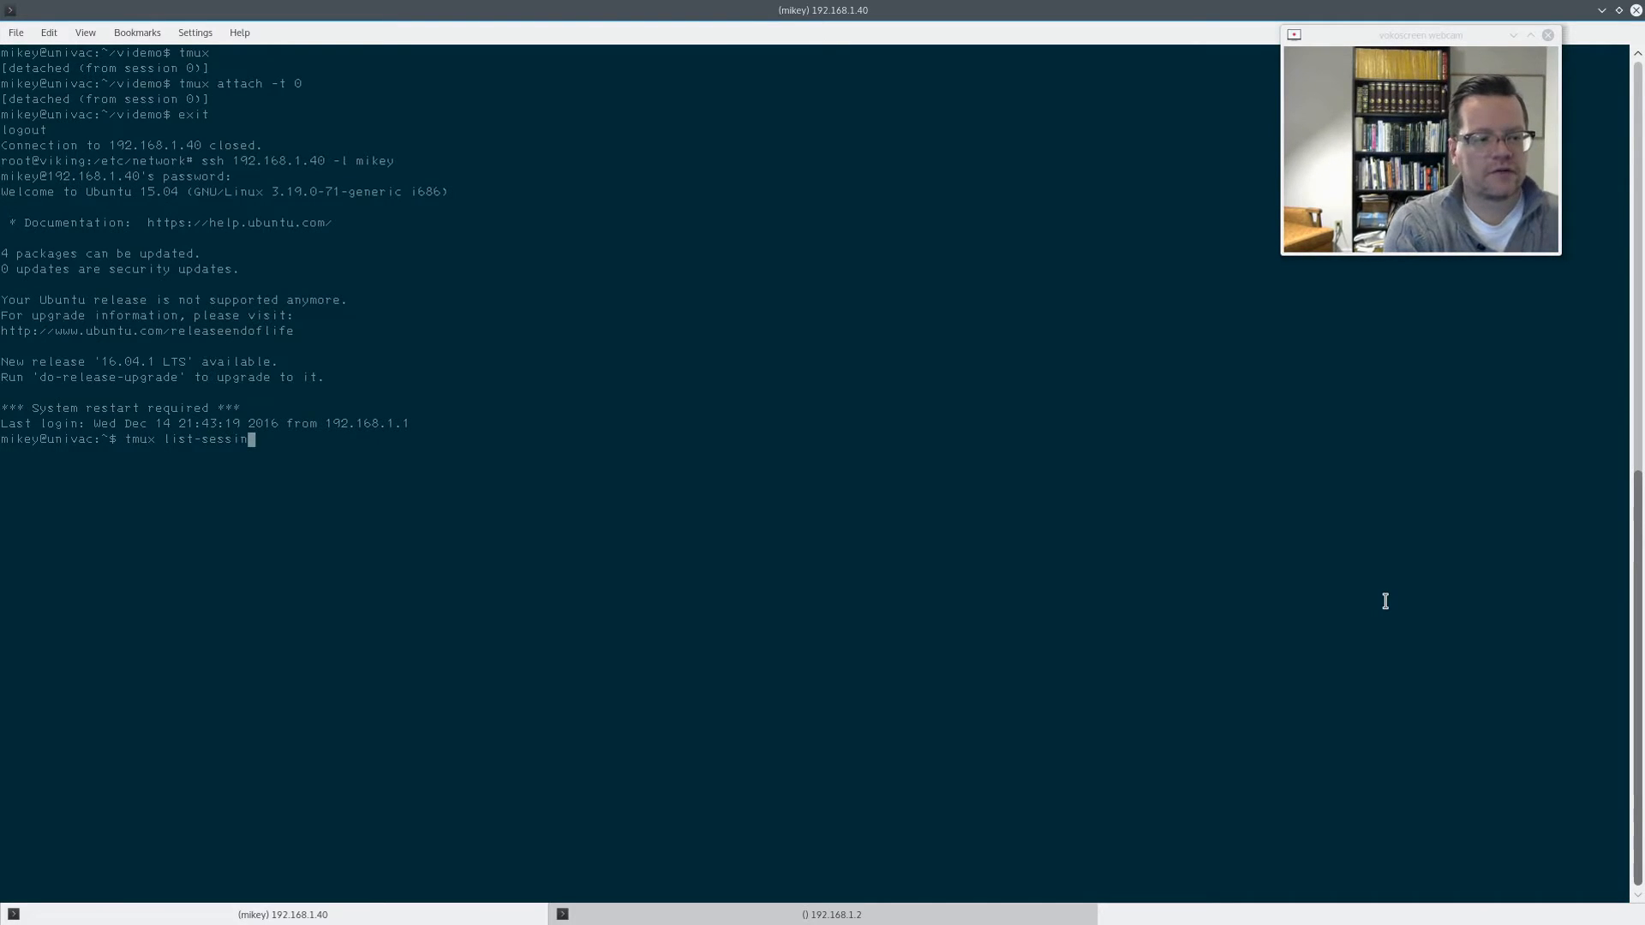
pyautogui.press('Return')
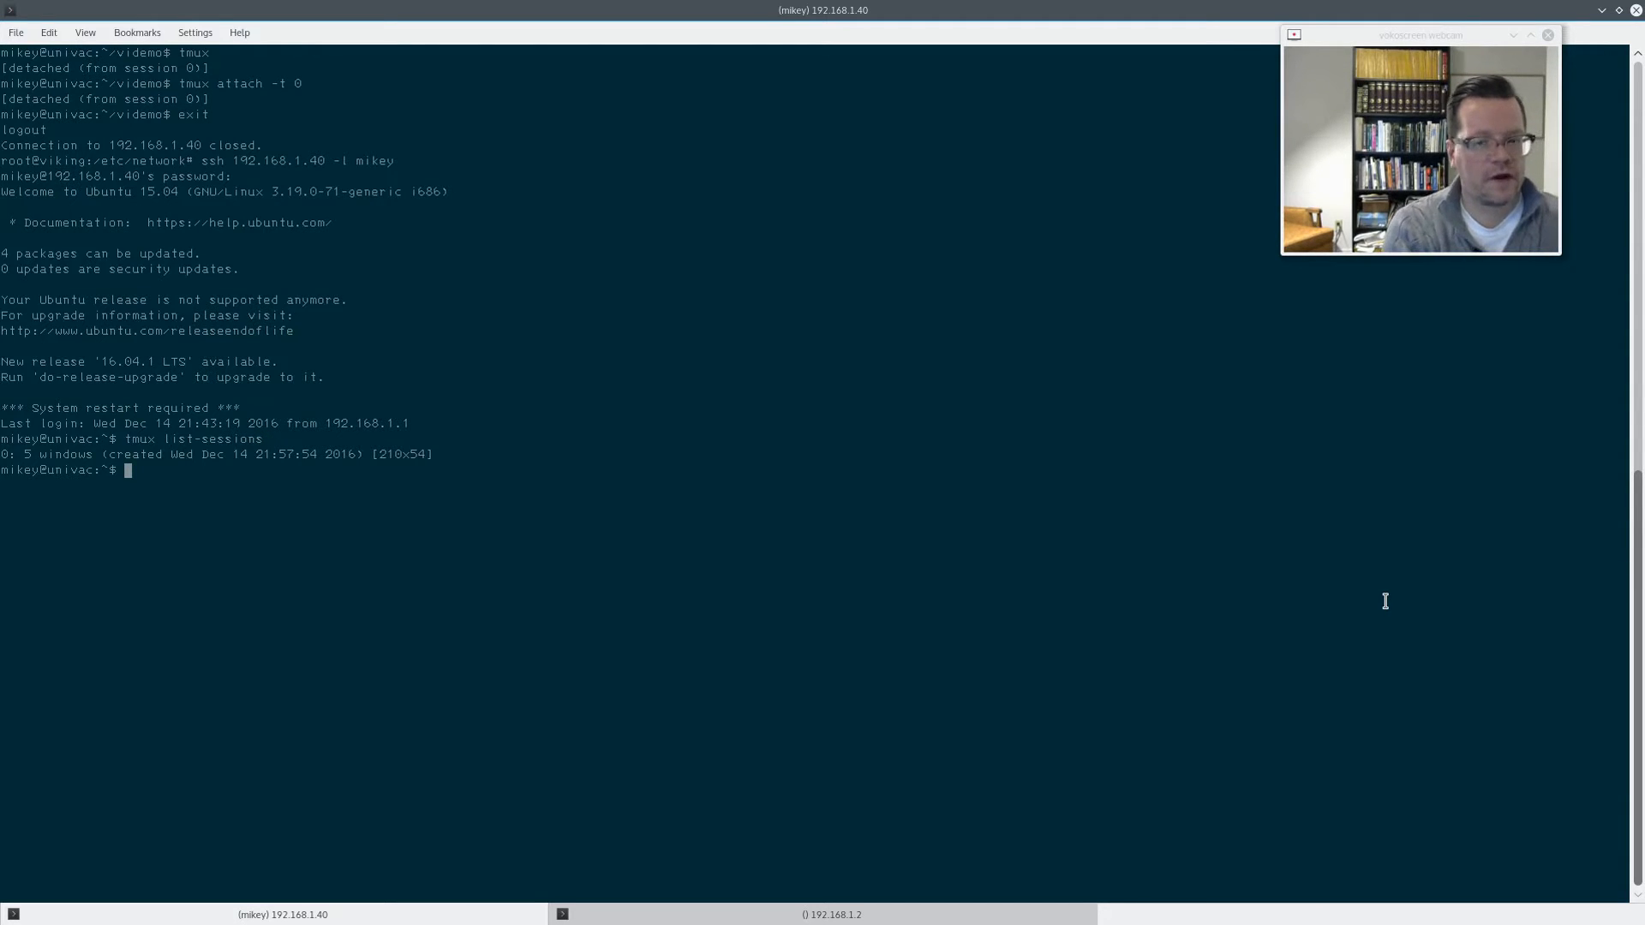
# Reattach to the surviving session with tmux attach -t 0.
pyautogui.write('tmu')
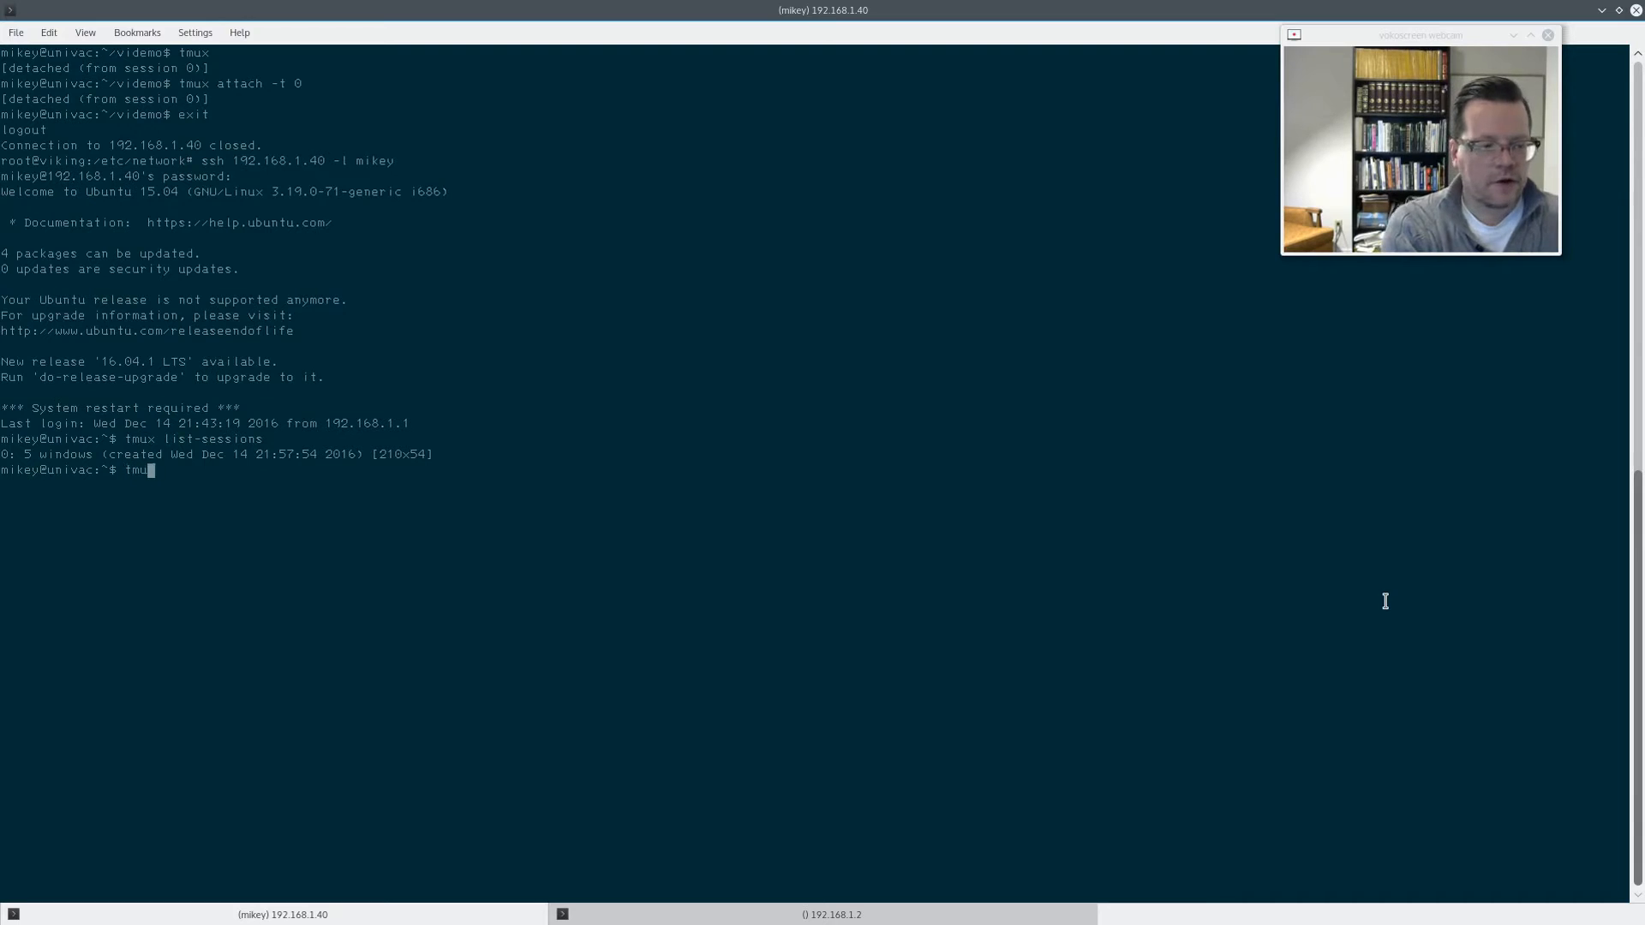
pyautogui.write('attach -t')
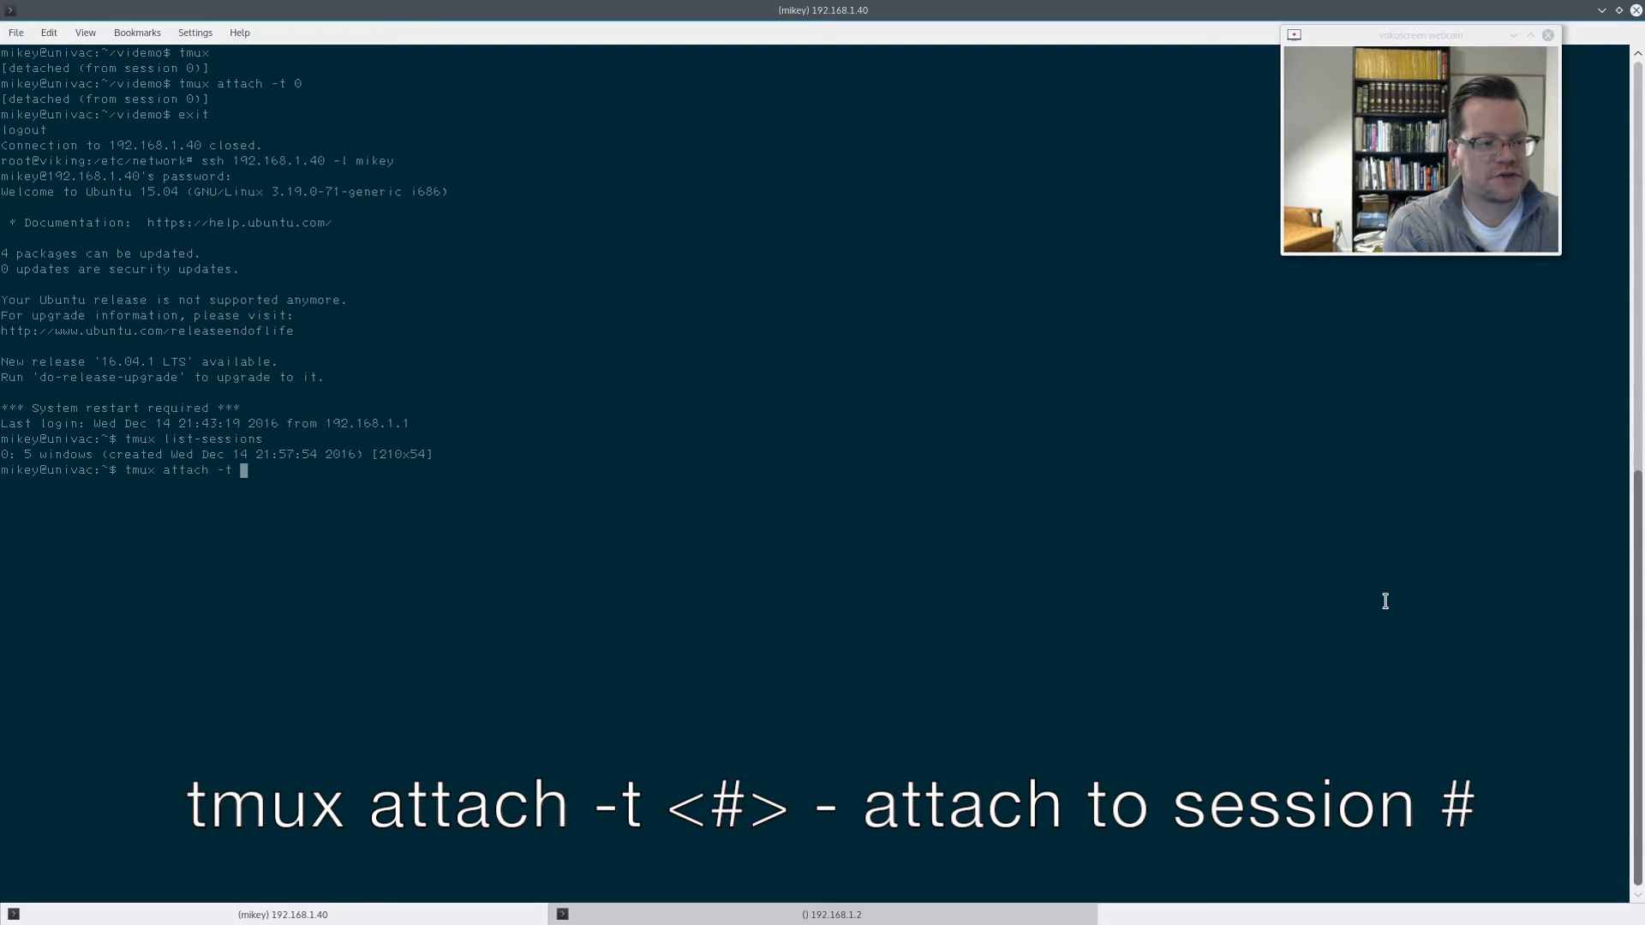
pyautogui.write('0')
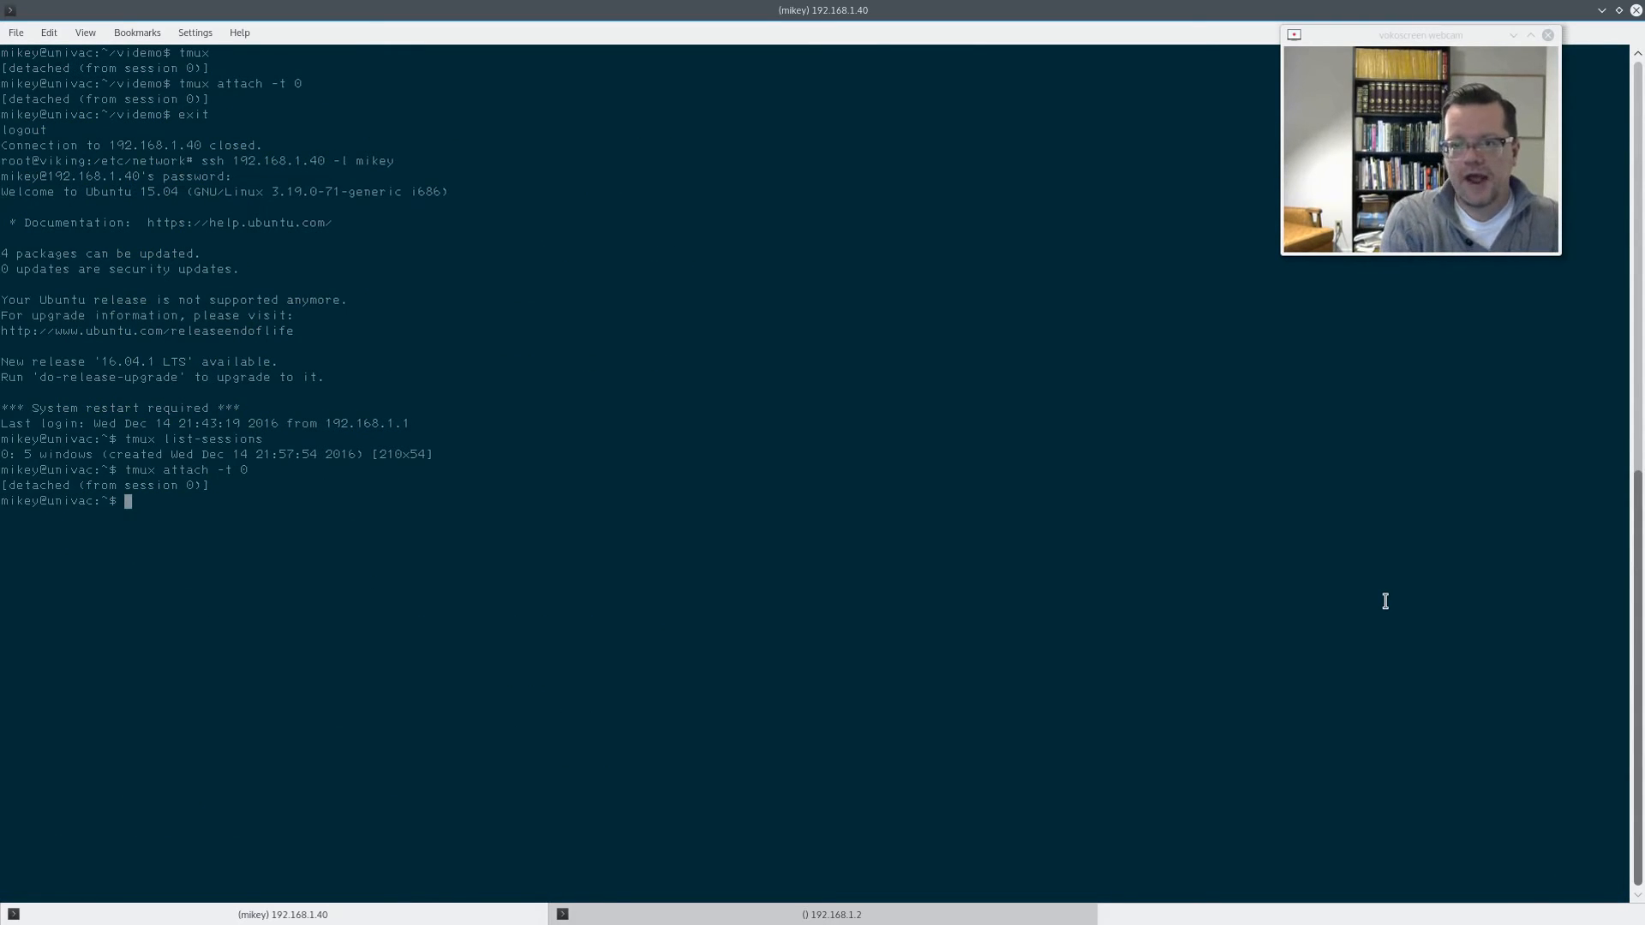
# Reattach to session 0 with tmux attach -t 0, detach, and begin attaching again.
pyautogui.write('tmux attach -t 0')
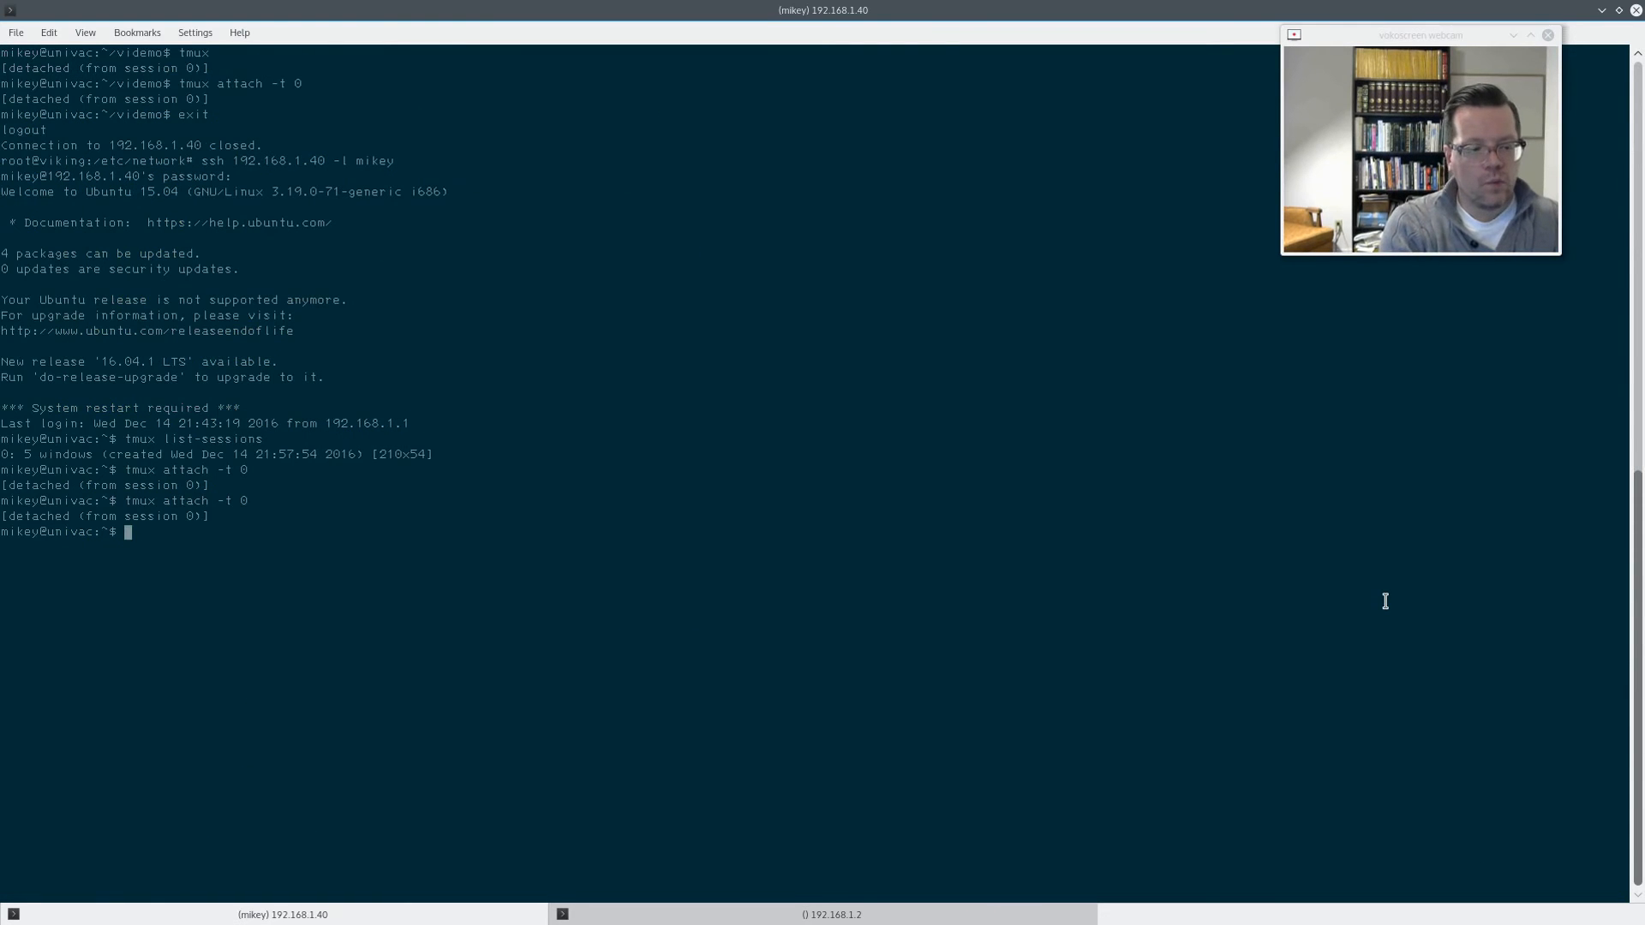
pyautogui.write('tmux attach -t 0')
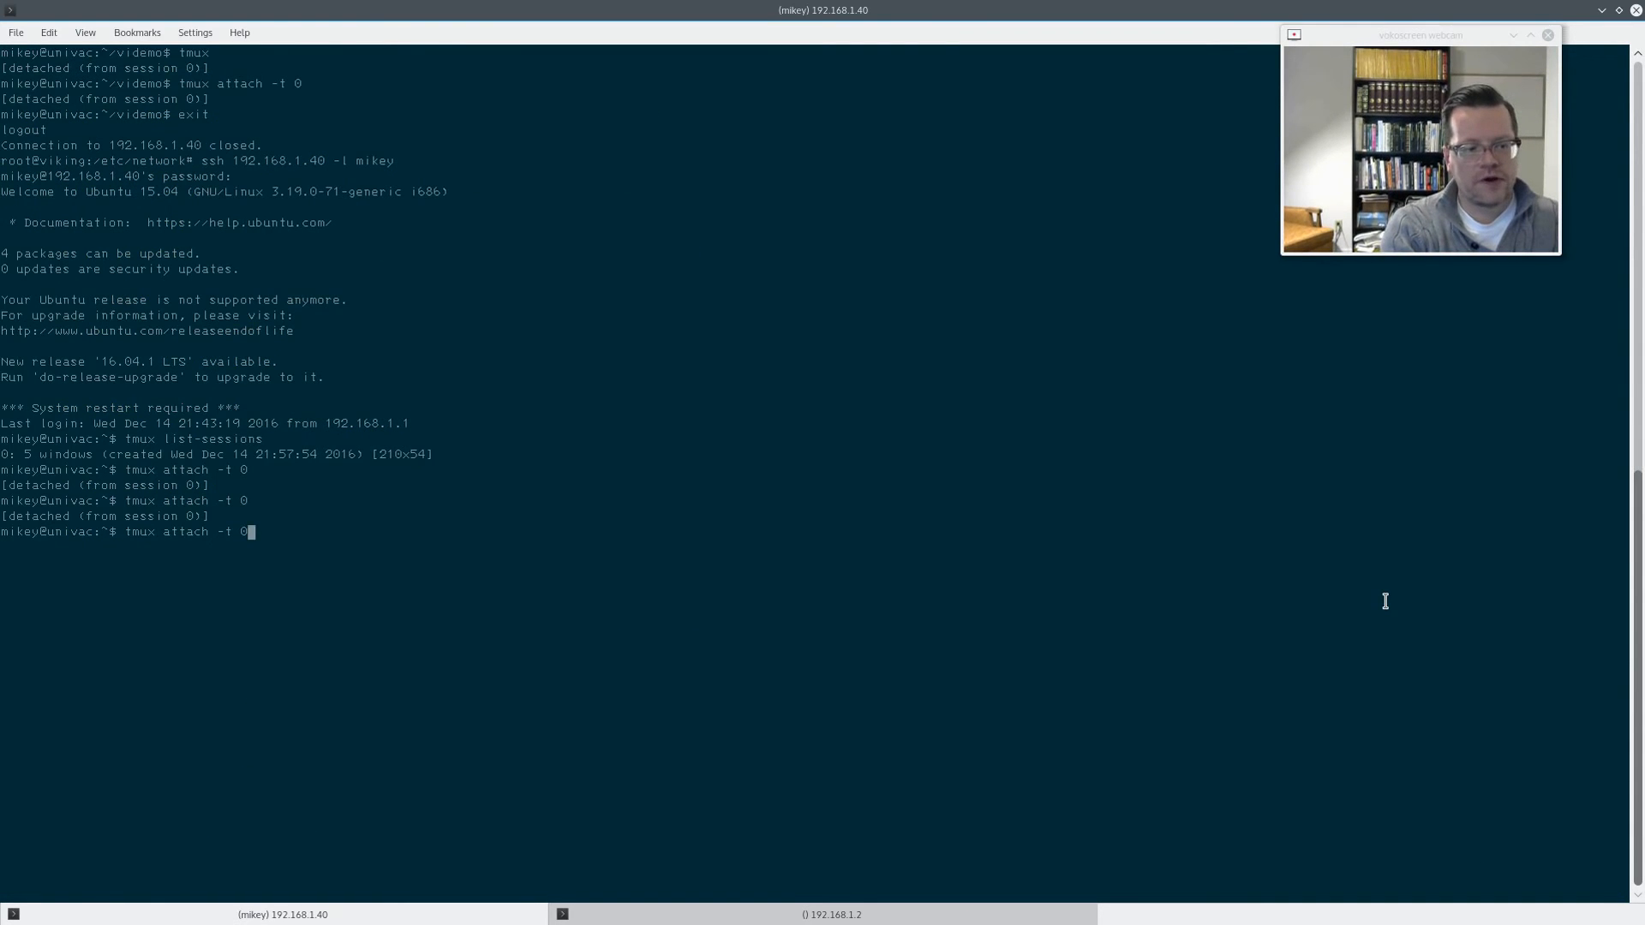